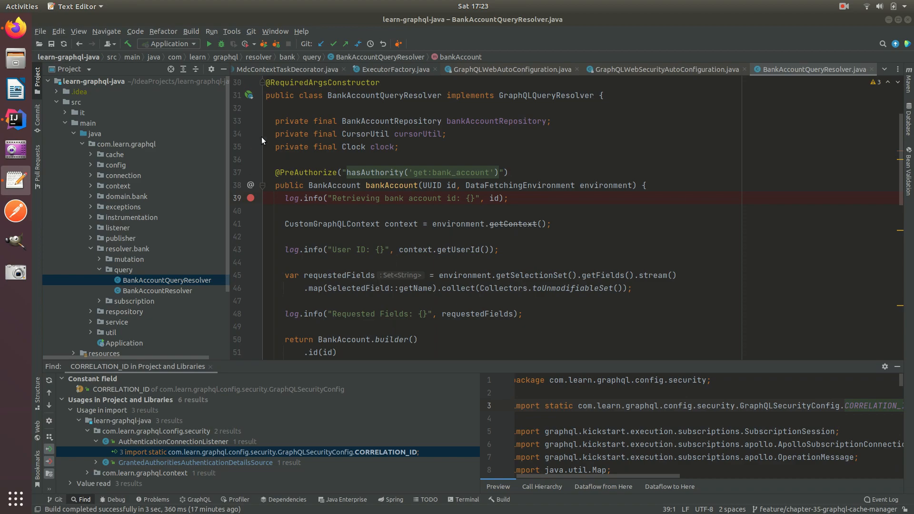
Step: Open pom.xml to view the Spring Boot parent and dependency version properties
{"action": "left_click", "coordinate": [85, 323]}
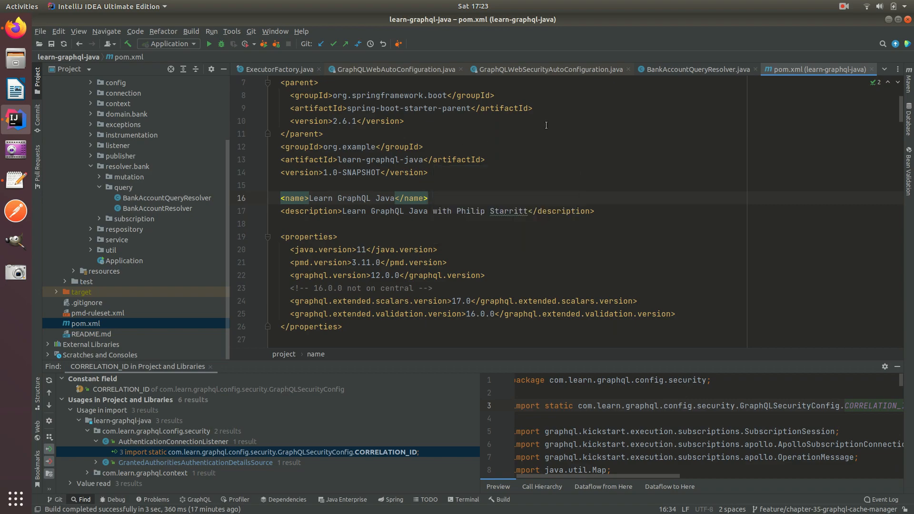
{"action": "mouse_move", "coordinate": [874, 73]}
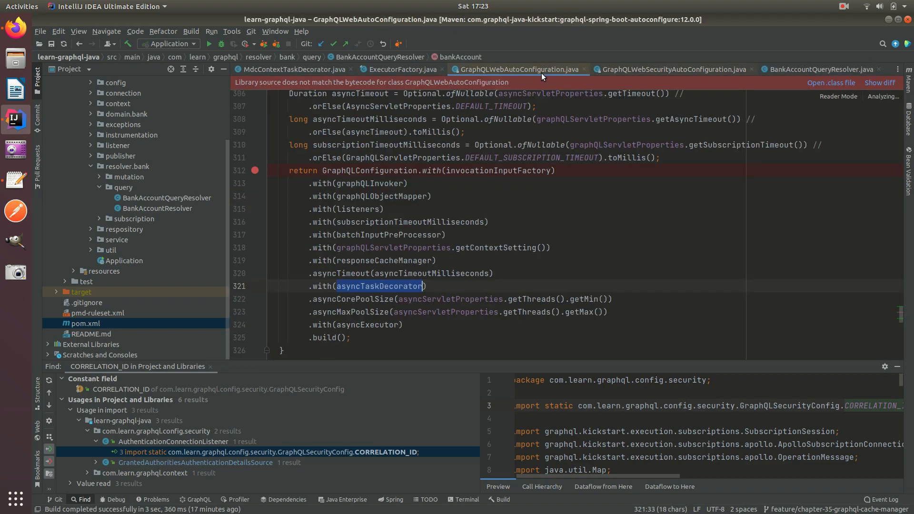
Step: View threadPoolTaskExecutor in GraphQLWebSecurityAutoConfiguration, then return to BankAccountQueryResolver
{"action": "left_click", "coordinate": [672, 69]}
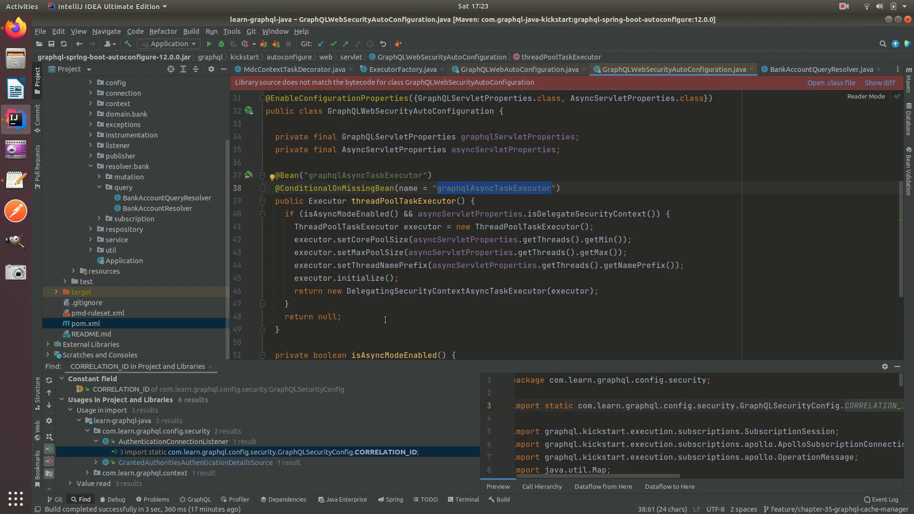
{"action": "mouse_move", "coordinate": [337, 187]}
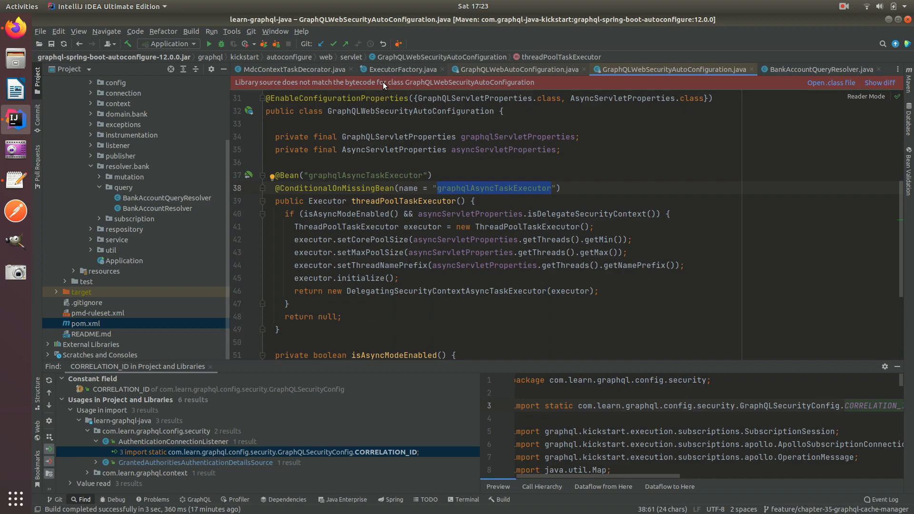
{"action": "mouse_move", "coordinate": [519, 197]}
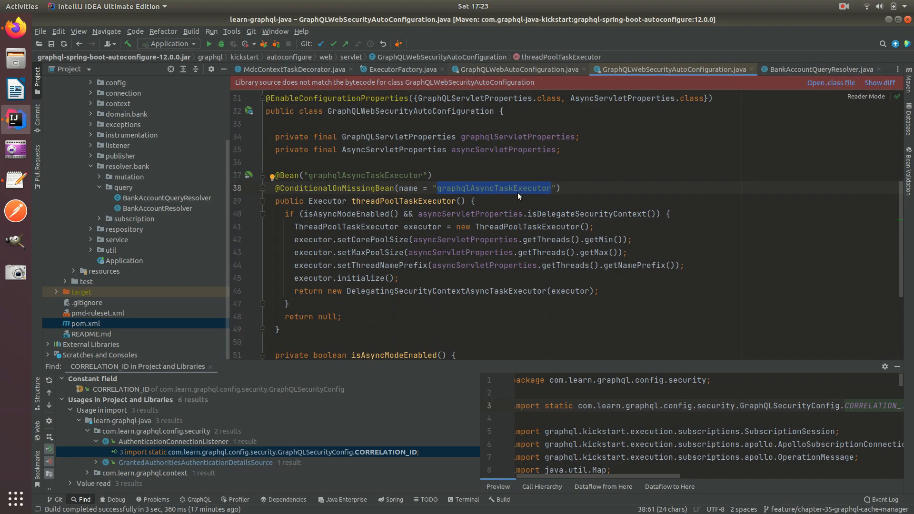
{"action": "mouse_move", "coordinate": [387, 273]}
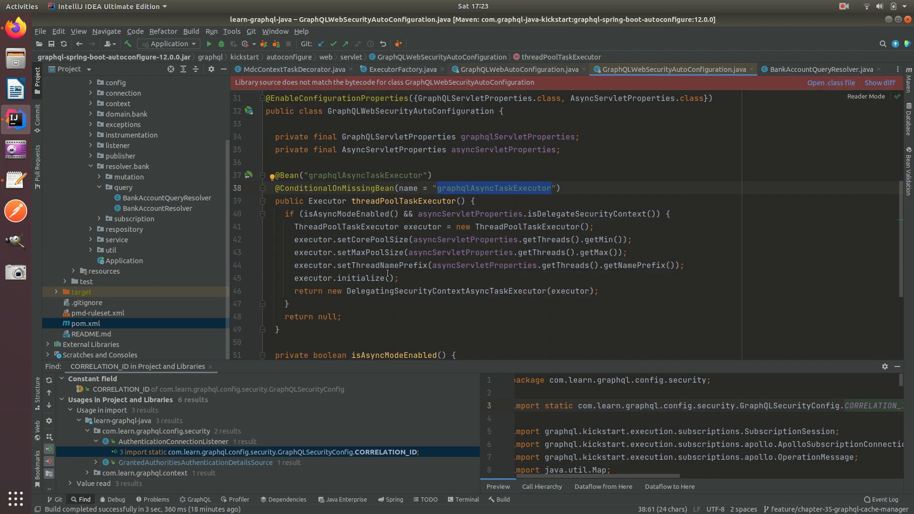
{"action": "mouse_move", "coordinate": [487, 192]}
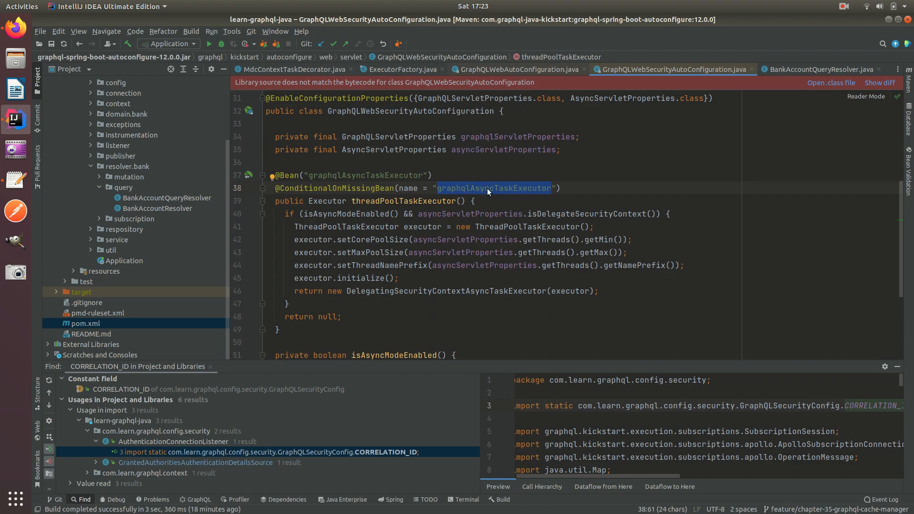
{"action": "mouse_move", "coordinate": [678, 105]}
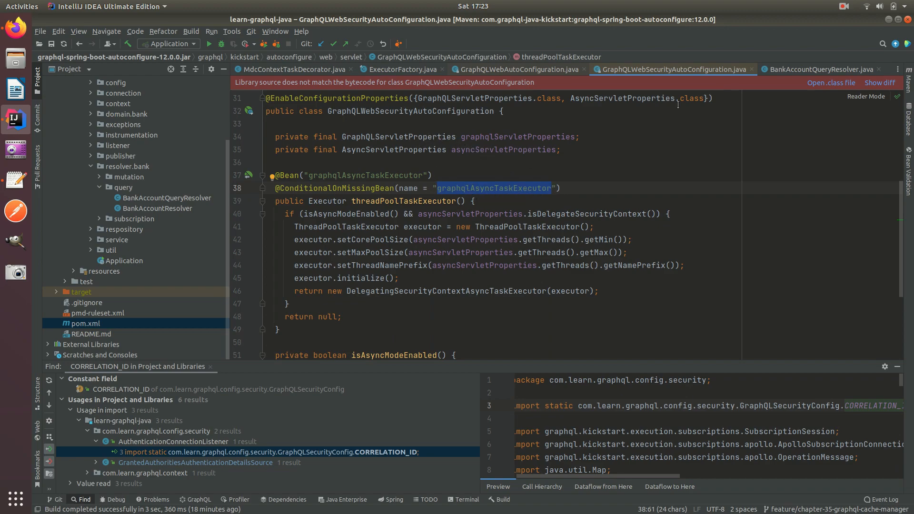
{"action": "left_click", "coordinate": [819, 68]}
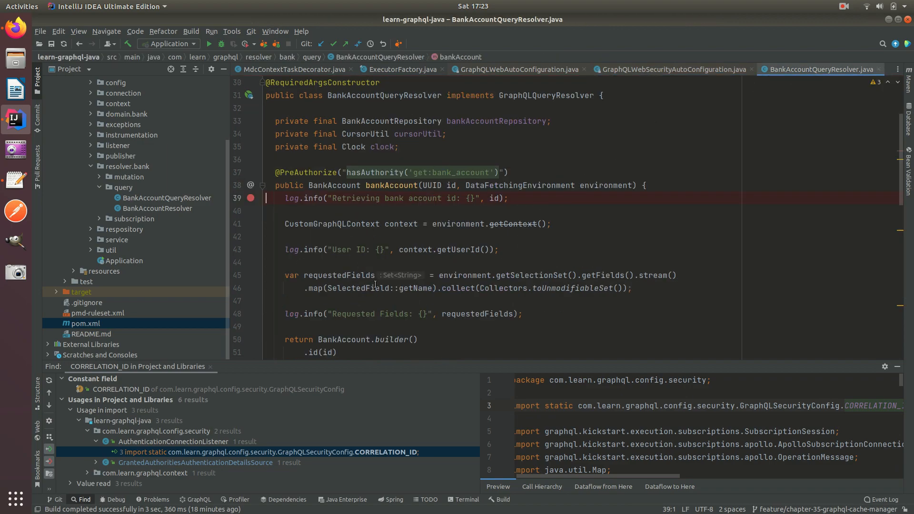
{"action": "mouse_move", "coordinate": [518, 68]}
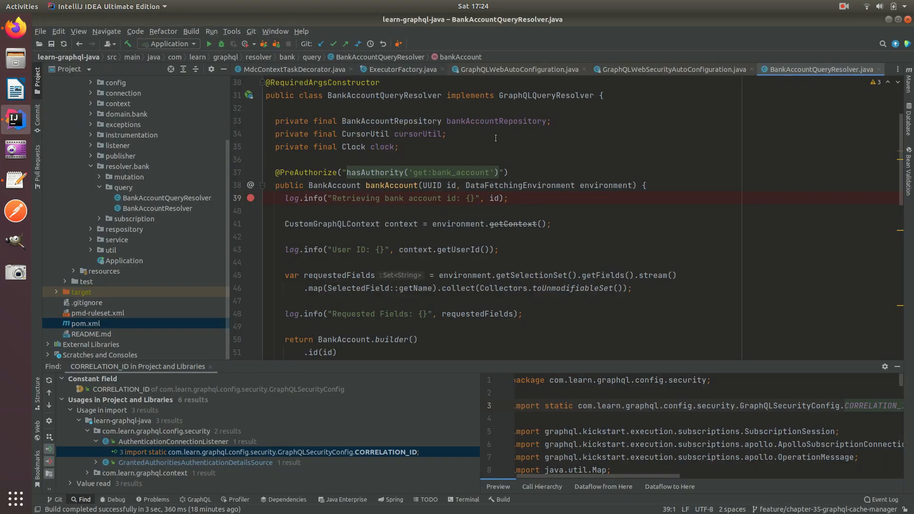
{"action": "mouse_move", "coordinate": [515, 70]}
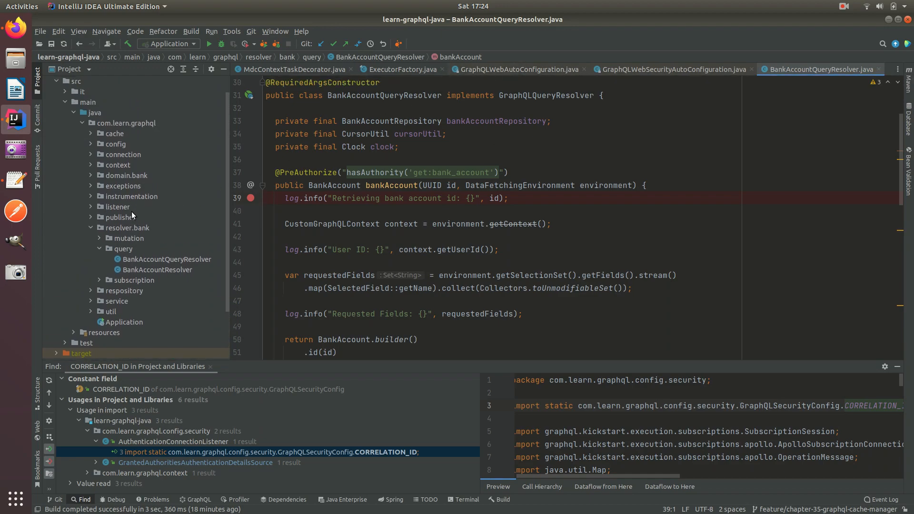
{"action": "mouse_move", "coordinate": [208, 221]}
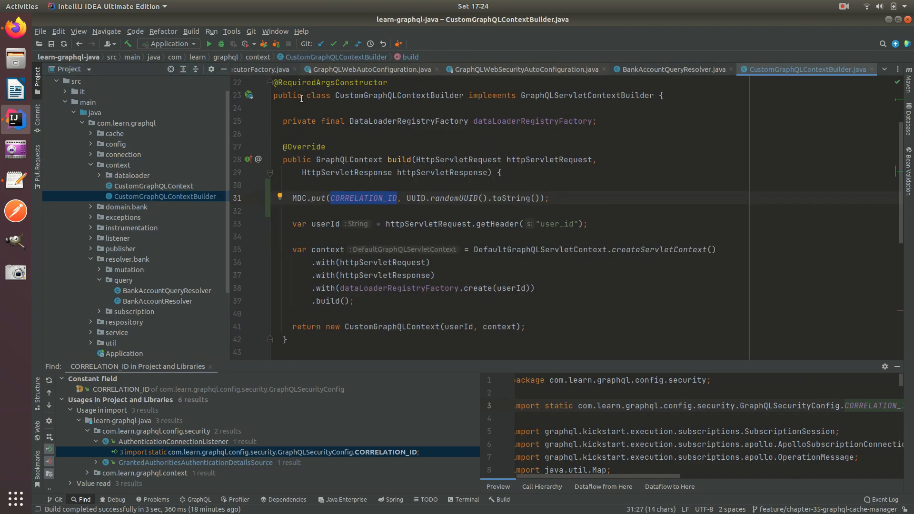
Step: Add a line-31 breakpoint on MDC.put and re-examine the asyncTaskDecorator argument
{"action": "left_click", "coordinate": [258, 198]}
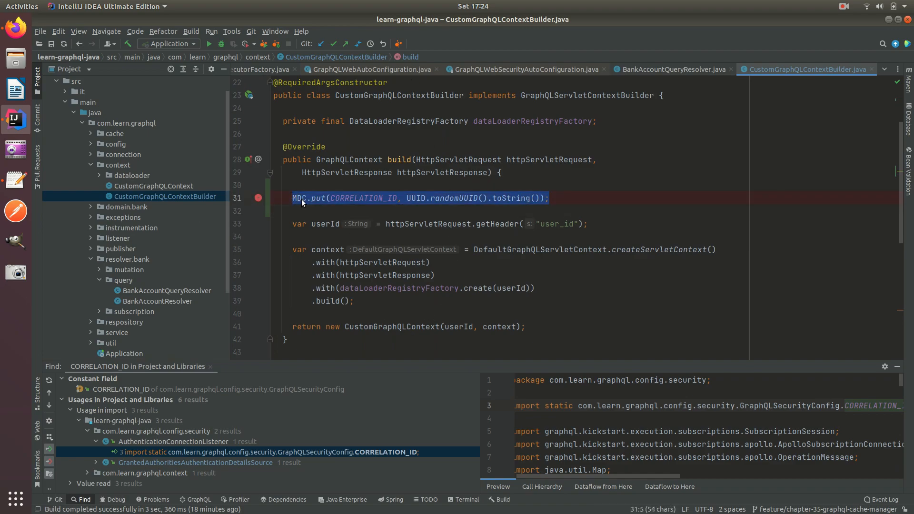
{"action": "mouse_move", "coordinate": [436, 197]}
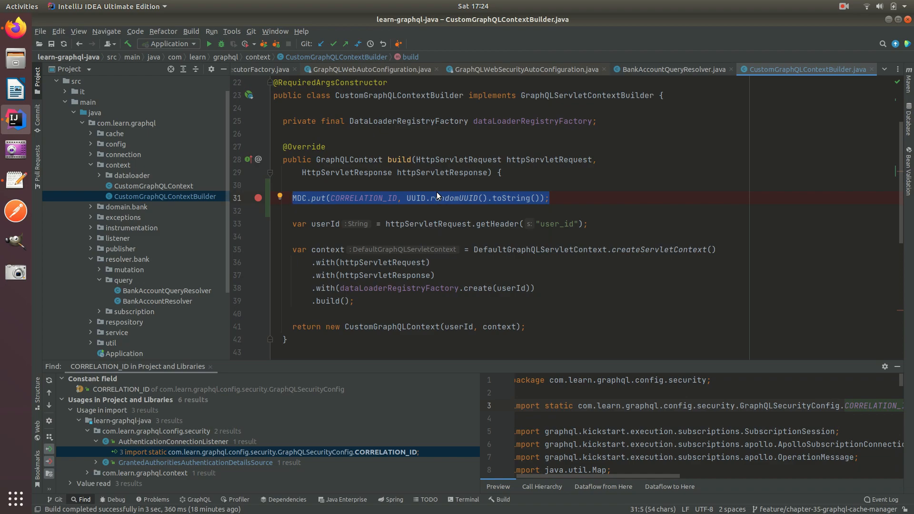
{"action": "mouse_move", "coordinate": [419, 65]}
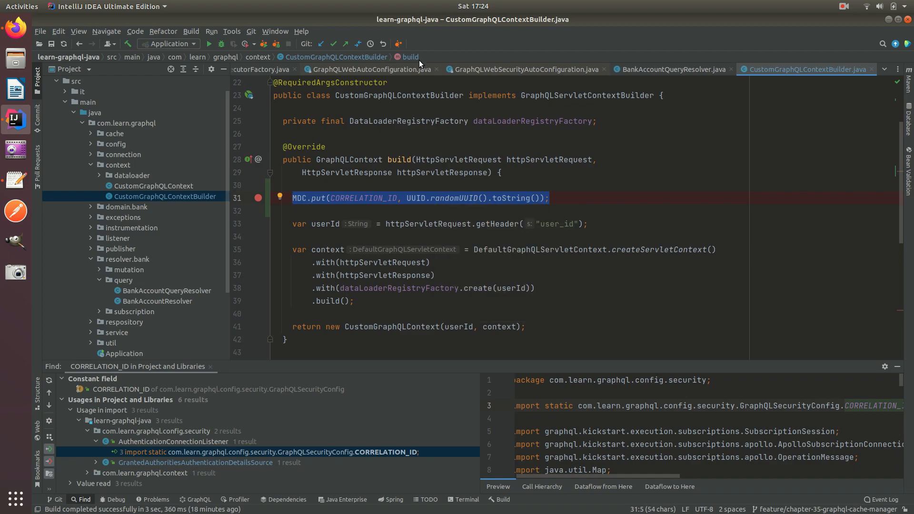
{"action": "left_click", "coordinate": [525, 69]}
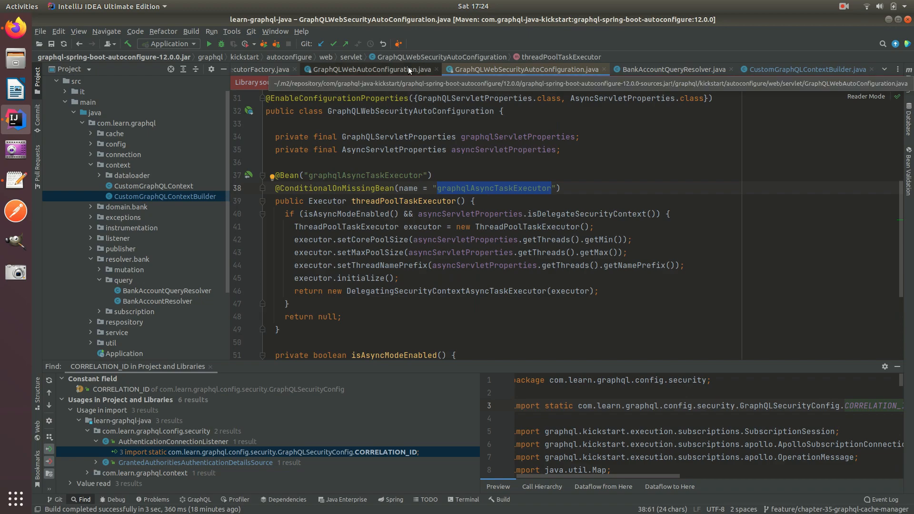
{"action": "left_click", "coordinate": [371, 70]}
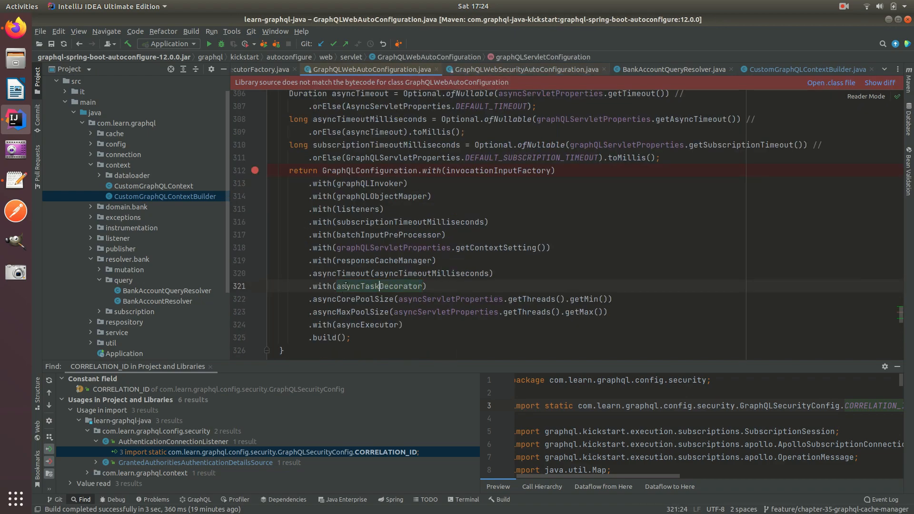
{"action": "double_click", "coordinate": [379, 286]}
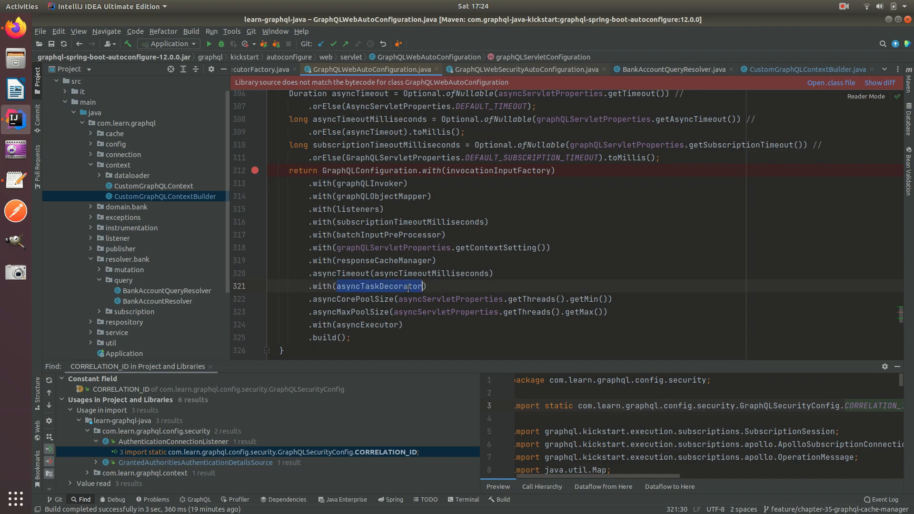
Step: Scroll up through GraphQLWebAutoConfiguration, then switch to MdcContextTaskDecorator
{"action": "scroll", "scroll_direction": "up", "scroll_amount": 3}
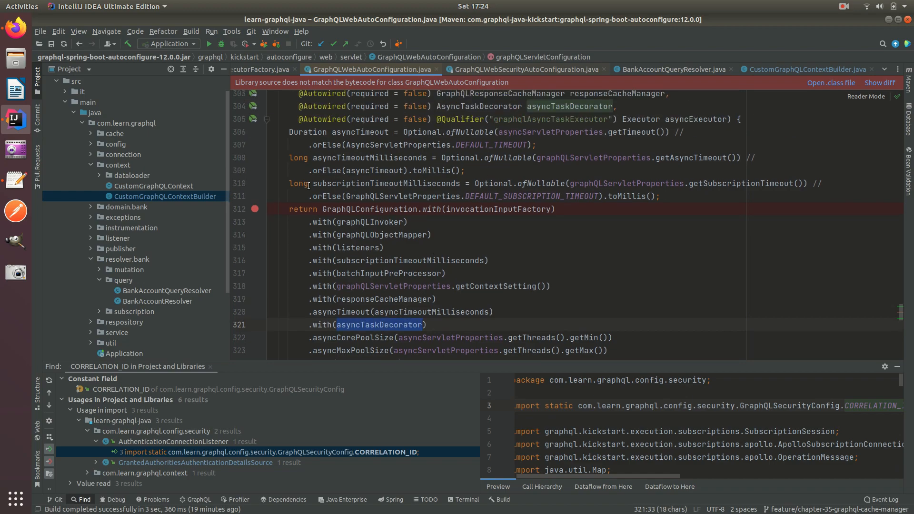
{"action": "scroll", "scroll_direction": "up", "scroll_amount": 3}
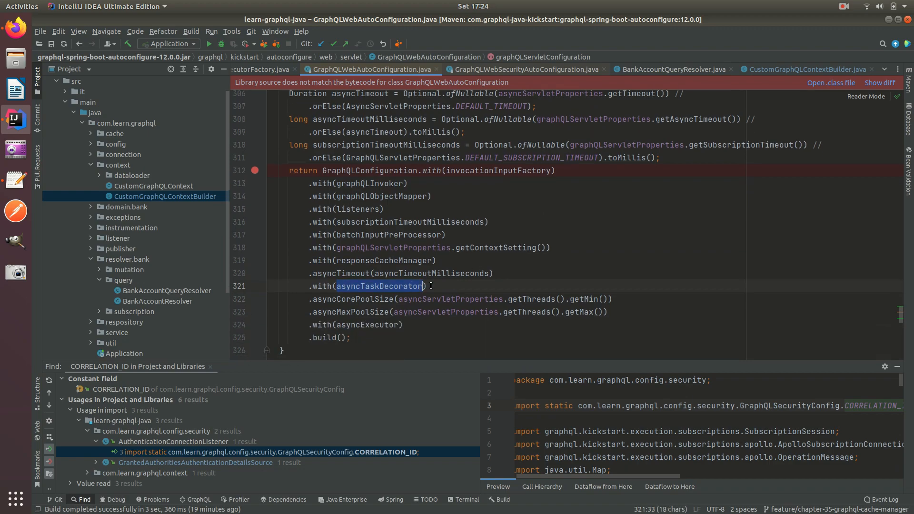
{"action": "mouse_move", "coordinate": [367, 324]}
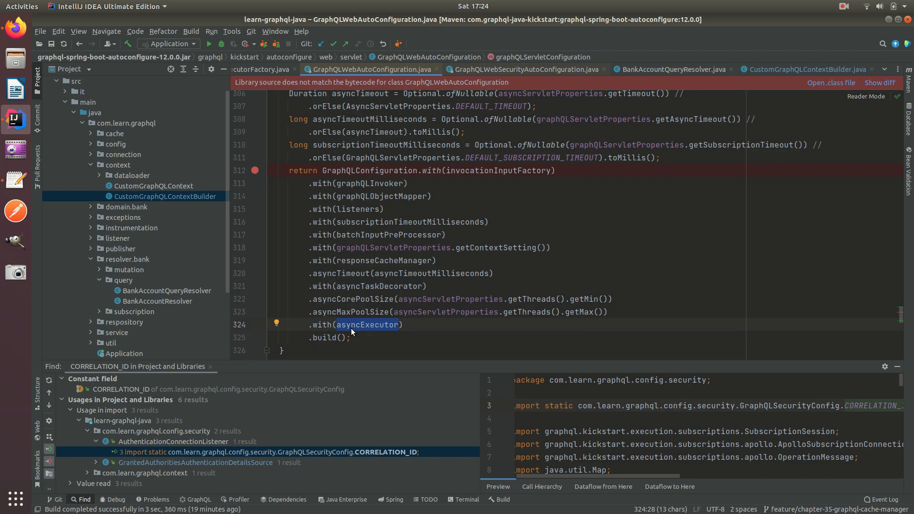
{"action": "mouse_move", "coordinate": [351, 317]}
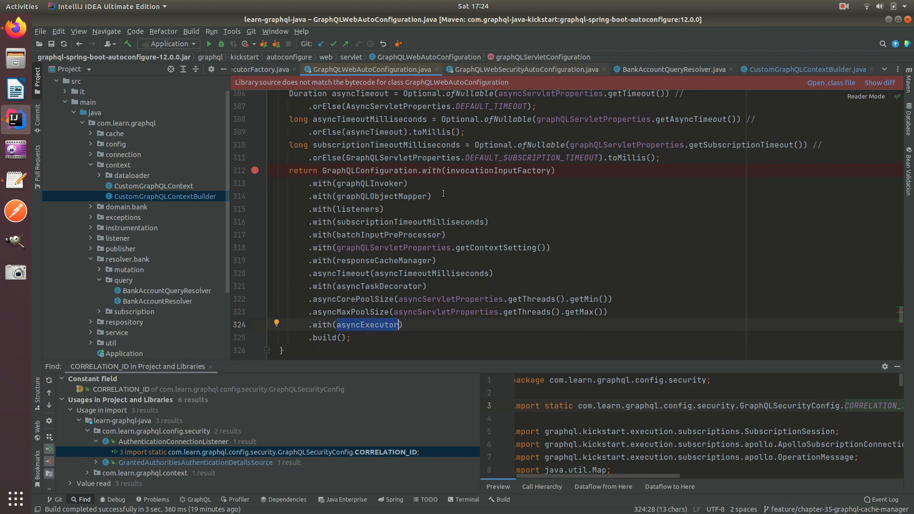
{"action": "left_click", "coordinate": [522, 69]}
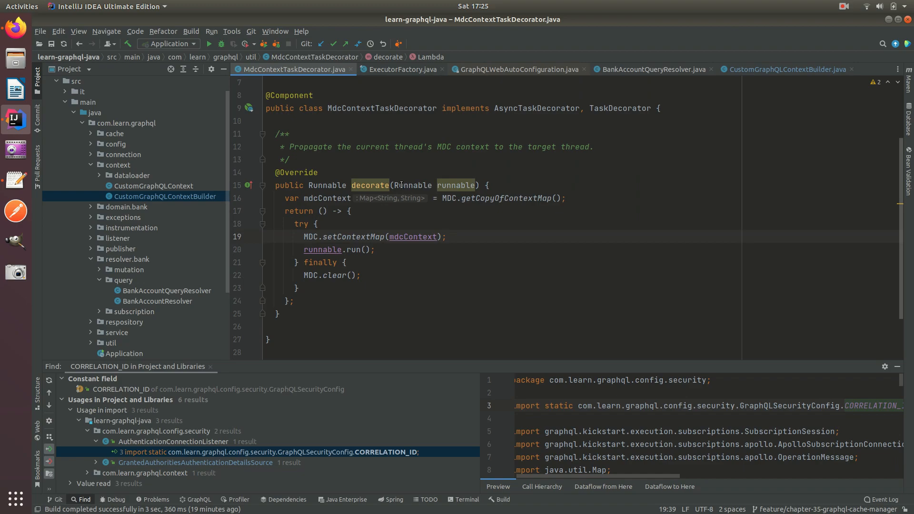
Step: Read Spring's TaskDecorator beside AsyncTaskDecorator, then return to MdcContextTaskDecorator's decorate method
{"action": "scroll", "scroll_direction": "up", "scroll_amount": 3}
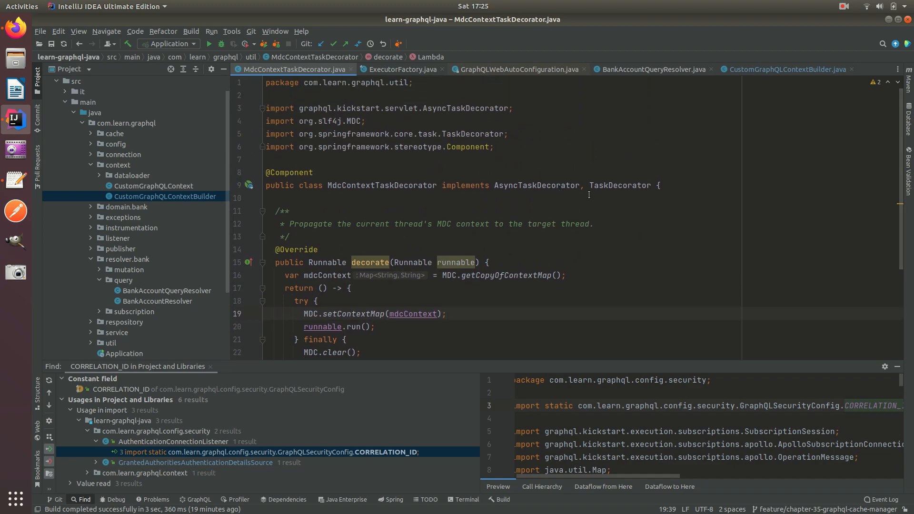
{"action": "double_click", "coordinate": [620, 184]}
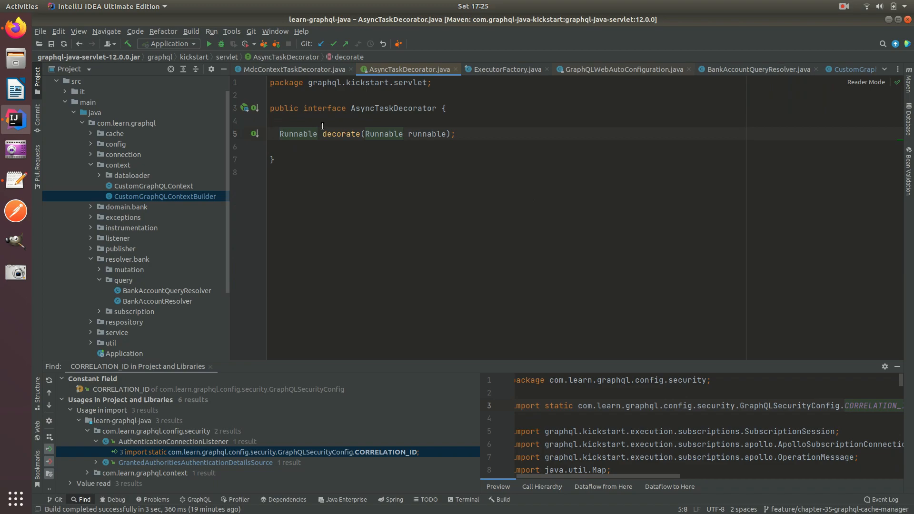
{"action": "left_click", "coordinate": [291, 69]}
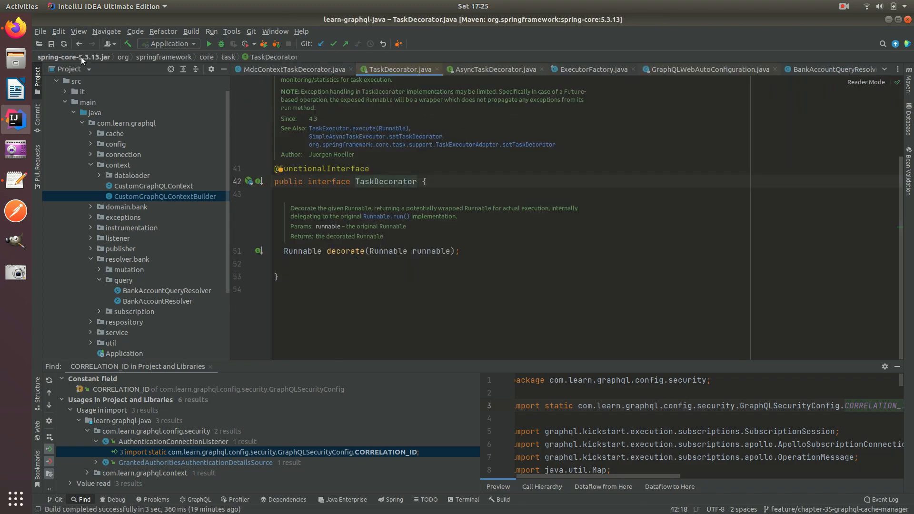
{"action": "left_click", "coordinate": [295, 70]}
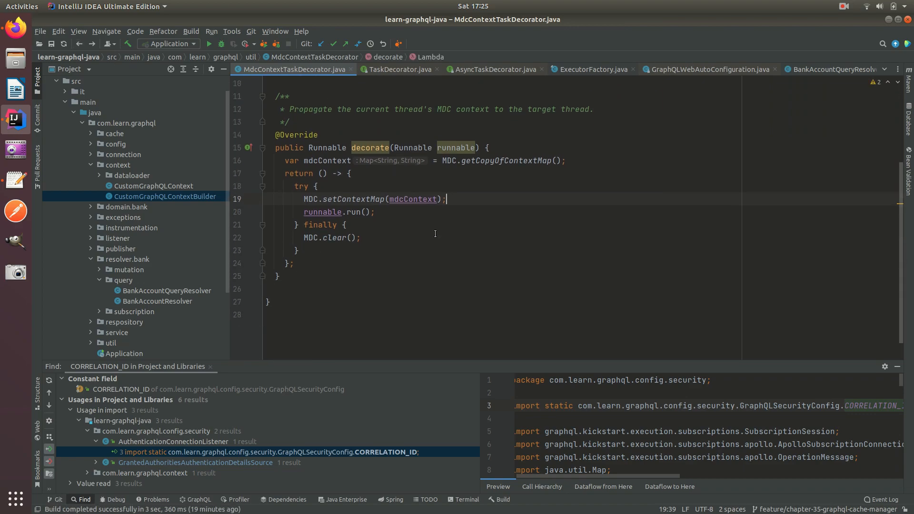
{"action": "double_click", "coordinate": [325, 160]}
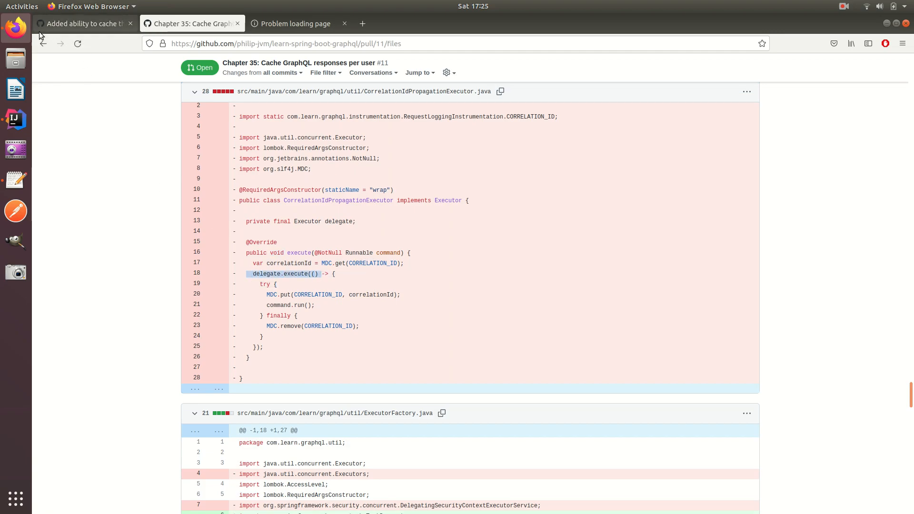
Step: Leave the removed CorrelationIdPropagationExecutor diff in Firefox and return to IntelliJ
{"action": "left_click", "coordinate": [14, 120]}
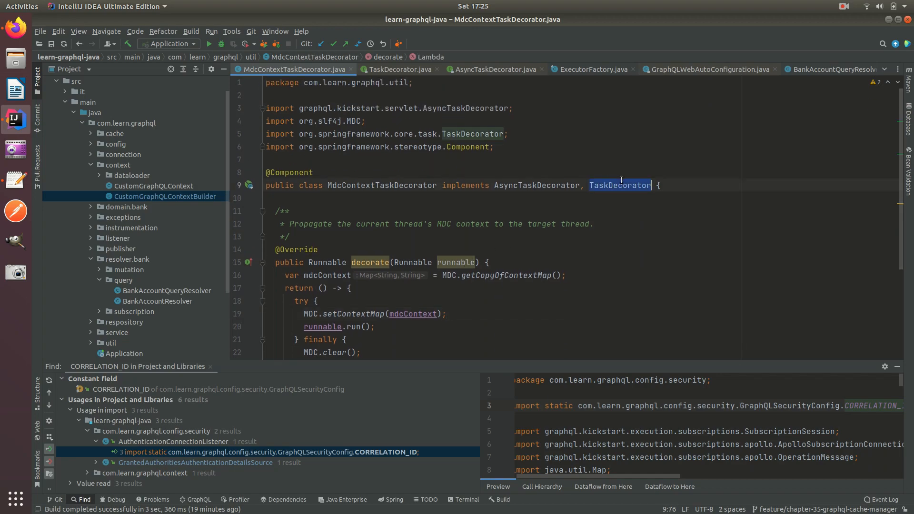
Step: Open ExecutorFactory and highlight the ThreadPoolTaskExecutor and newExecutor method
{"action": "left_click", "coordinate": [618, 185]}
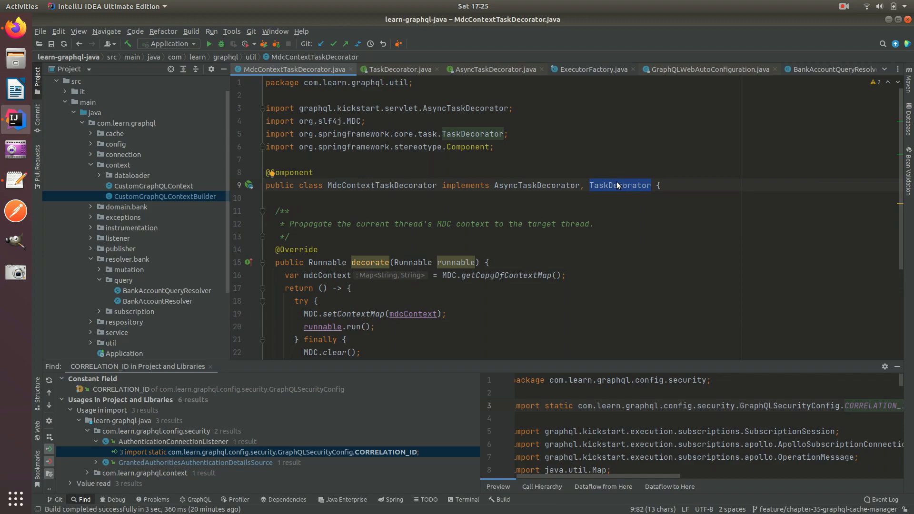
{"action": "scroll", "scroll_direction": "down", "scroll_amount": 3}
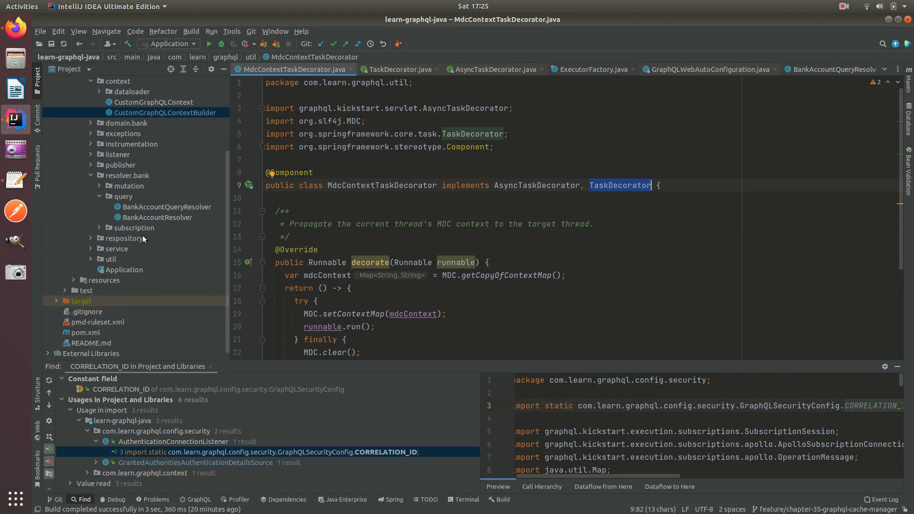
{"action": "left_click", "coordinate": [590, 70]}
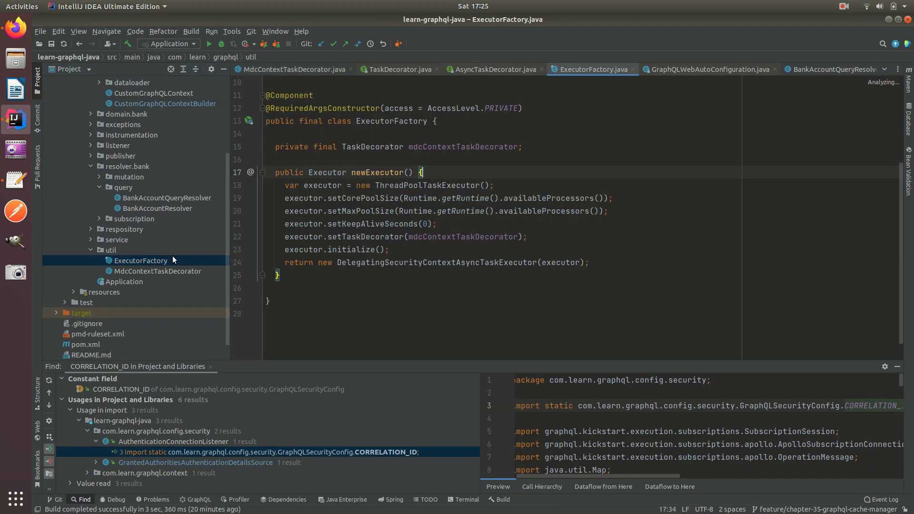
{"action": "double_click", "coordinate": [427, 186]}
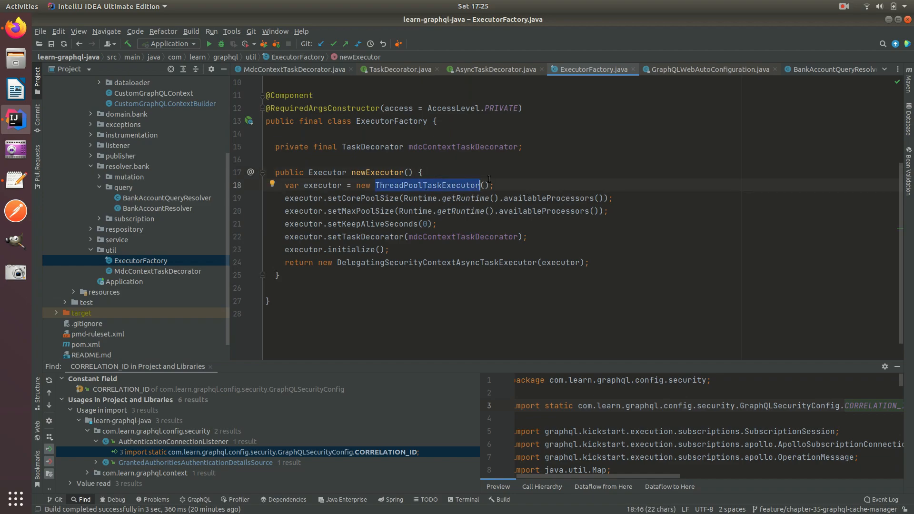
{"action": "double_click", "coordinate": [321, 185]}
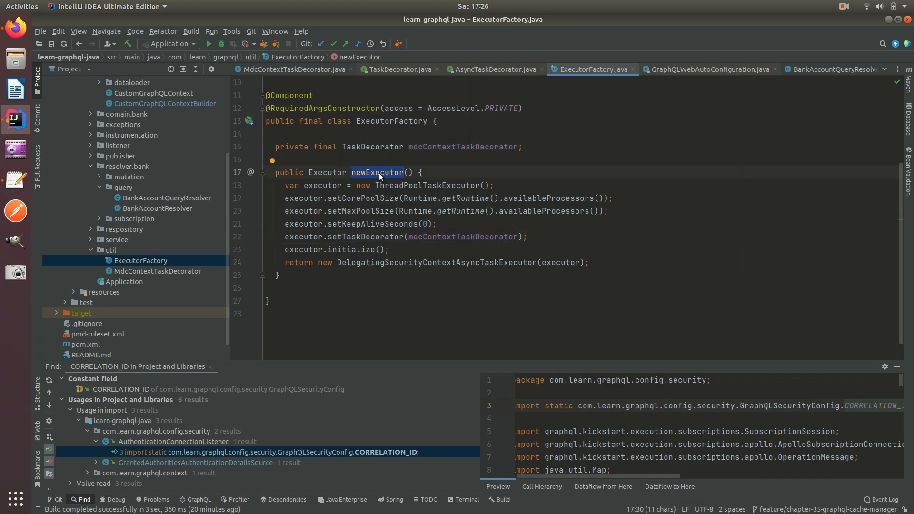
{"action": "mouse_move", "coordinate": [379, 172]}
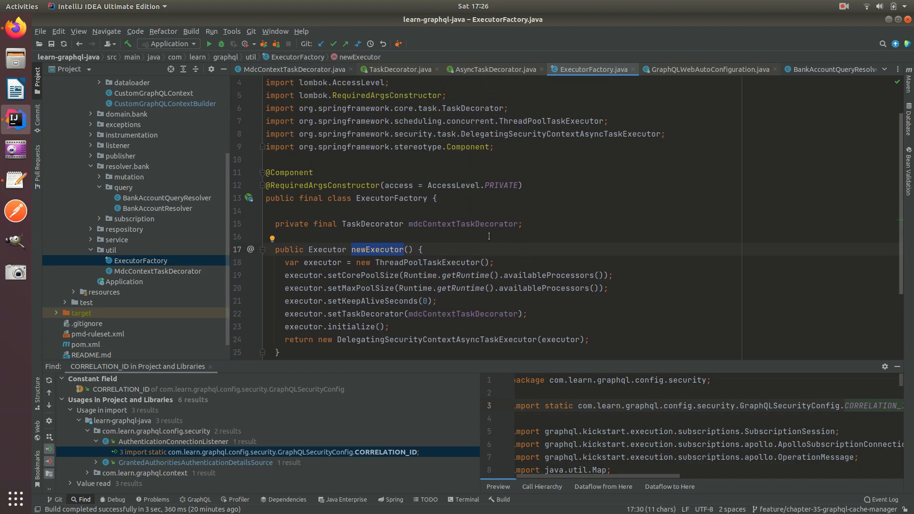
Step: Highlight the mdcContextTaskDecorator field and close the decorator, factory and auto-configuration tabs
{"action": "double_click", "coordinate": [463, 224]}
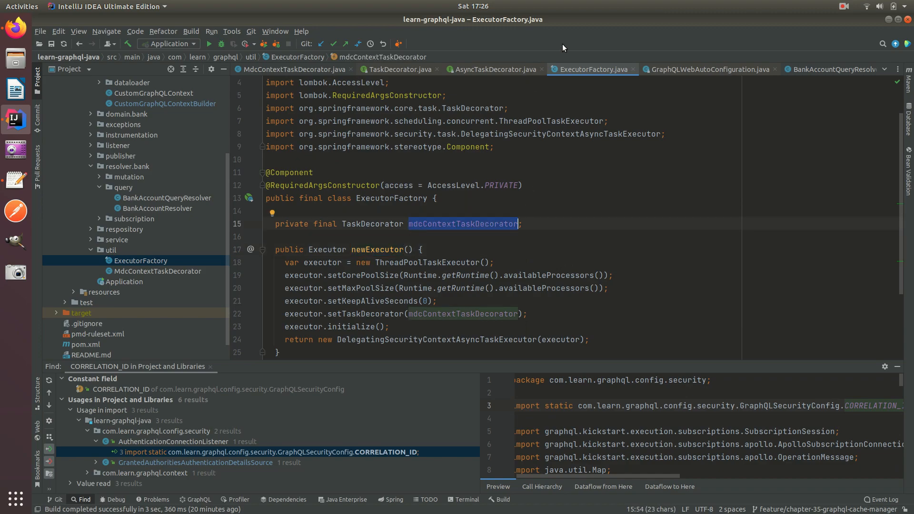
{"action": "left_click", "coordinate": [398, 70]}
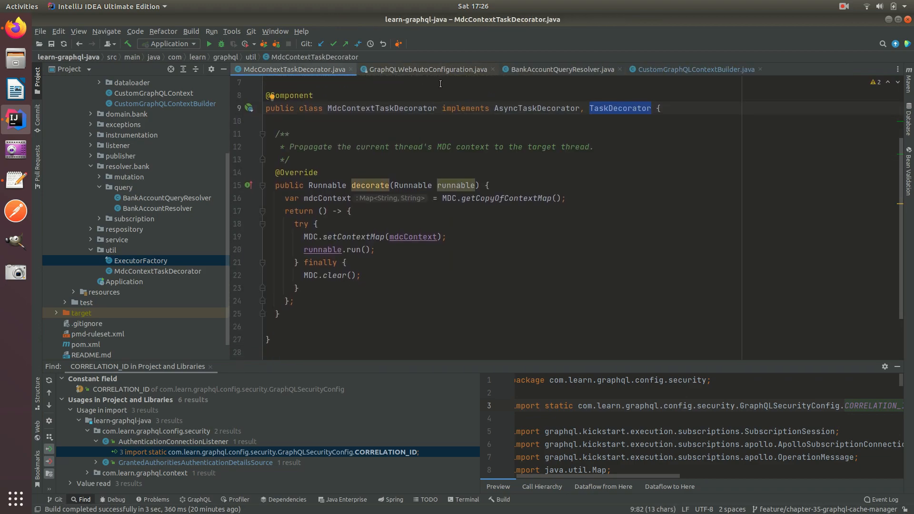
{"action": "mouse_move", "coordinate": [437, 78]}
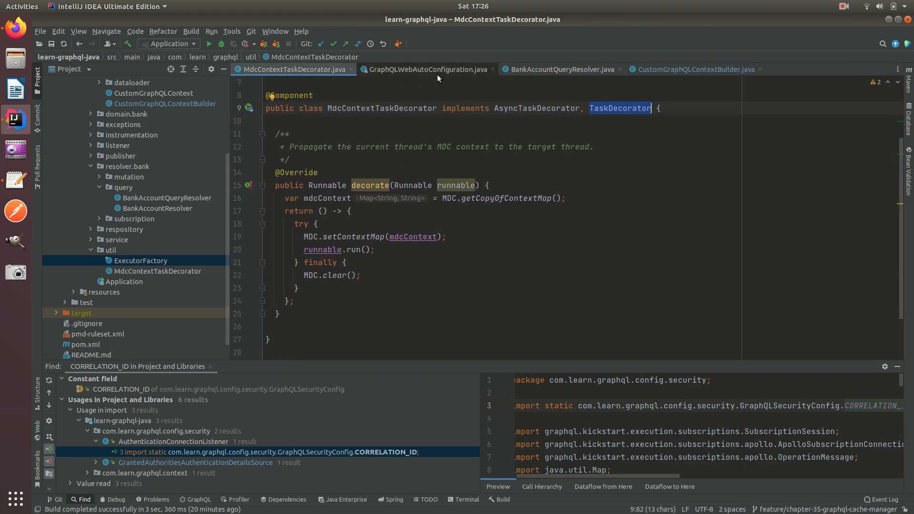
{"action": "mouse_move", "coordinate": [426, 69]}
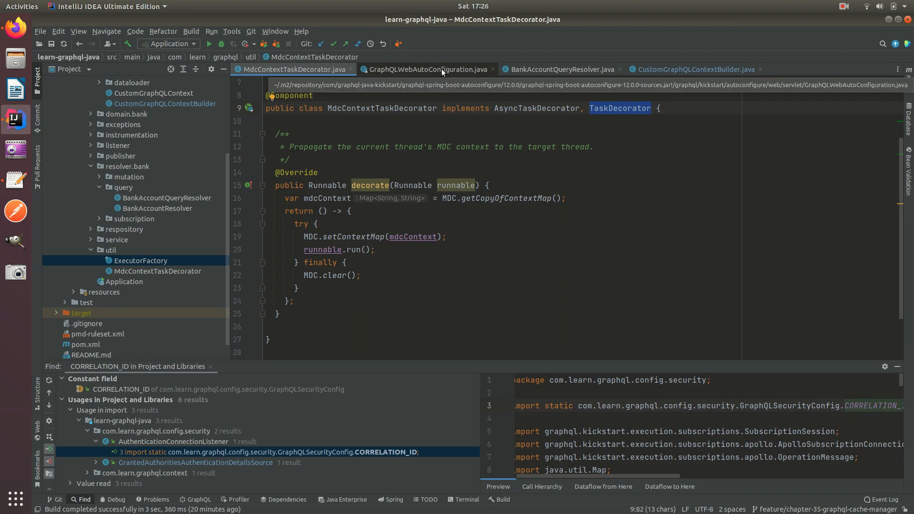
{"action": "left_click", "coordinate": [428, 70]}
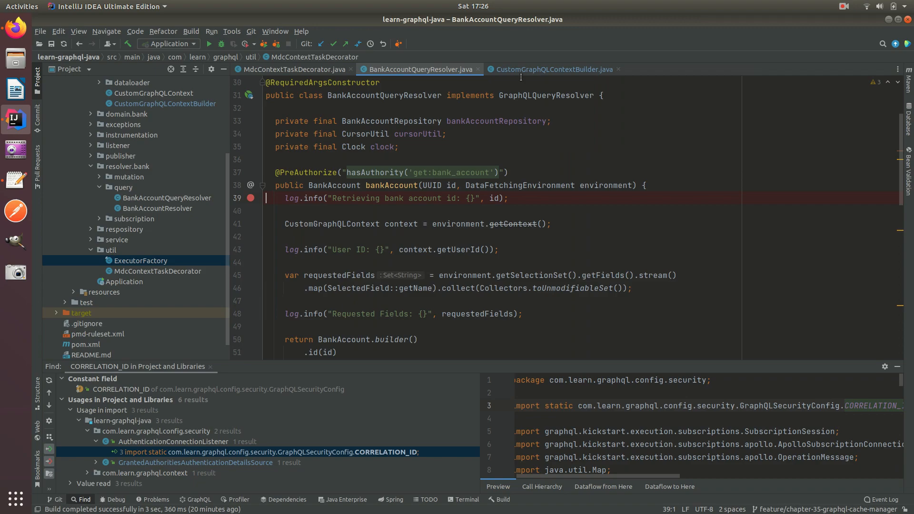
Step: Check breakpoints in BankAccountQueryResolver and CustomGraphQLContextBuilder, then debug 'Application'
{"action": "left_click", "coordinate": [423, 226]}
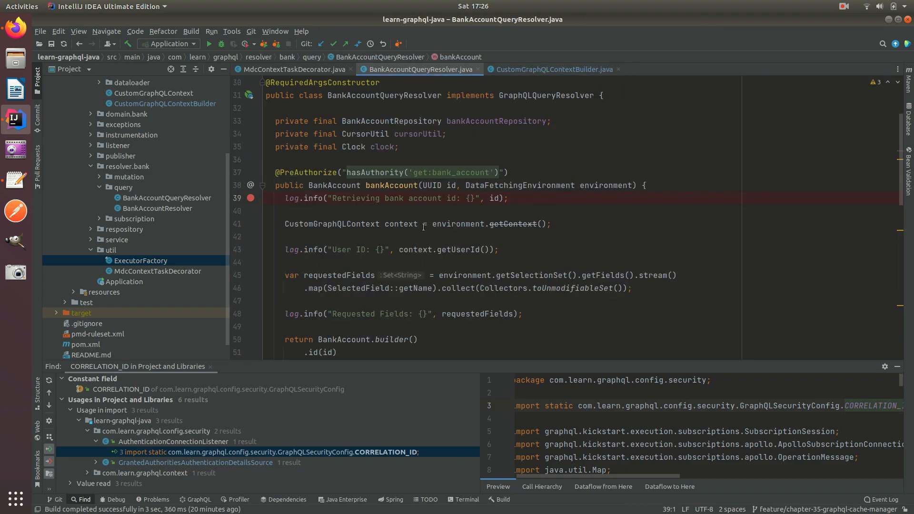
{"action": "left_click", "coordinate": [552, 69]}
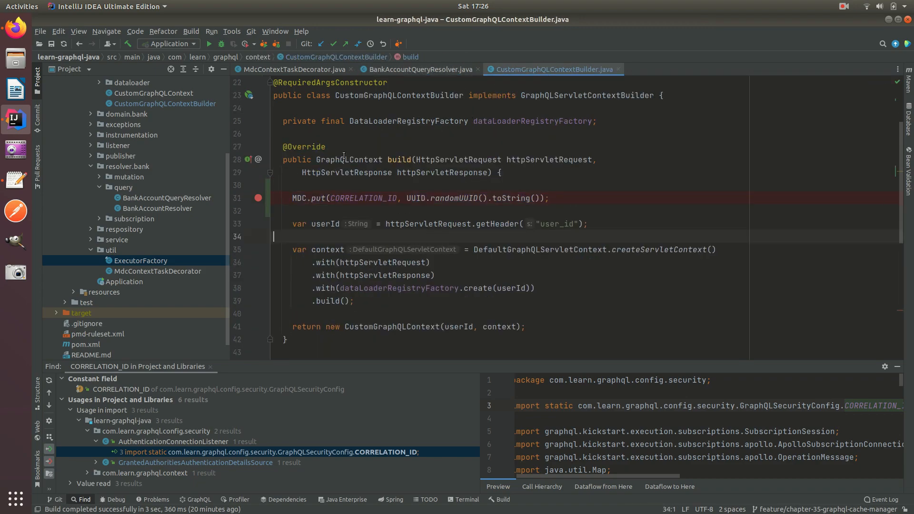
{"action": "left_click", "coordinate": [208, 44]}
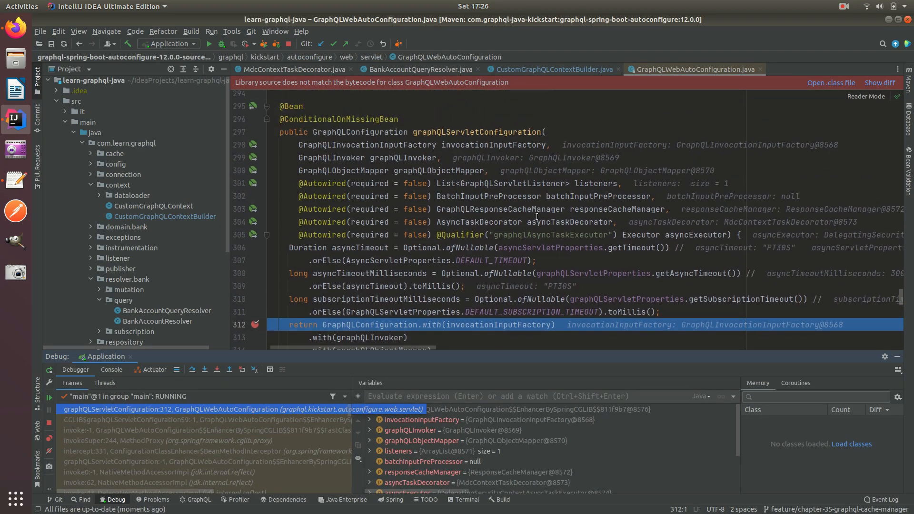
{"action": "mouse_move", "coordinate": [568, 221]}
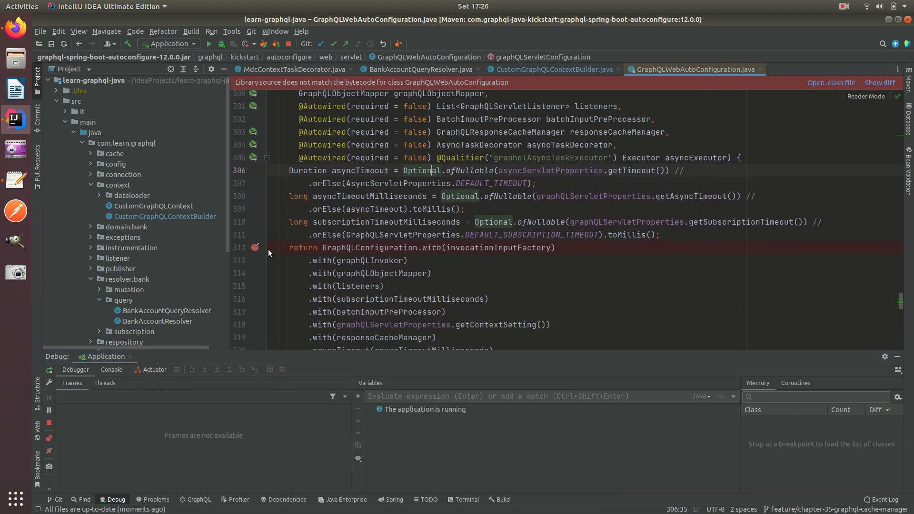
Step: Close GraphQLWebAutoConfiguration, view console output, and highlight the build method and CORRELATION_ID line
{"action": "left_click", "coordinate": [550, 69]}
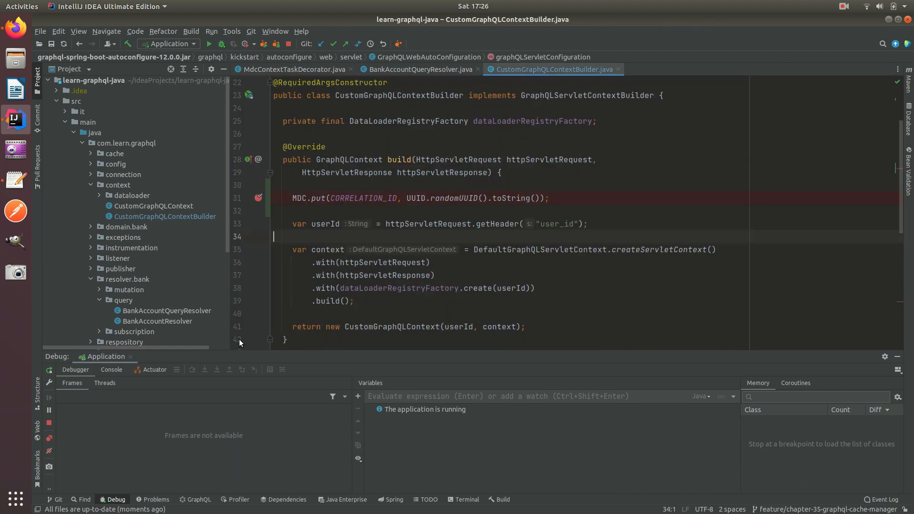
{"action": "left_click", "coordinate": [111, 351]}
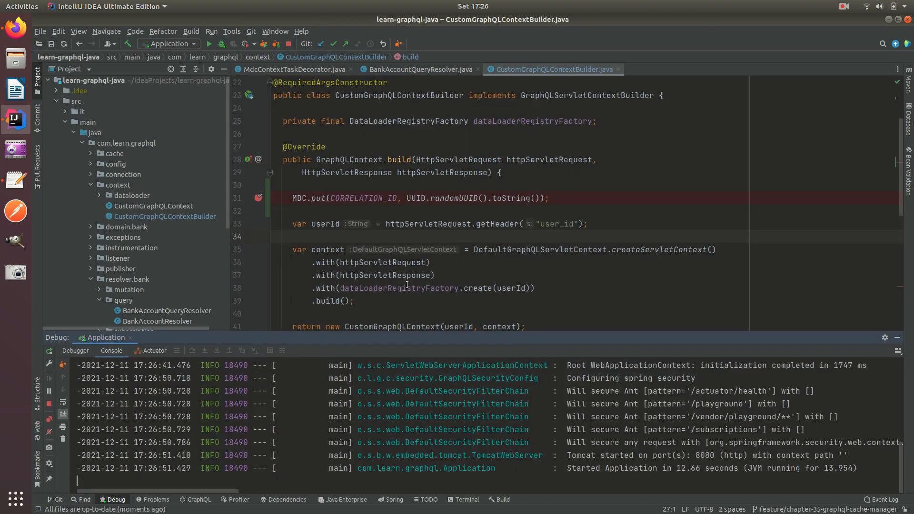
{"action": "mouse_move", "coordinate": [373, 198]}
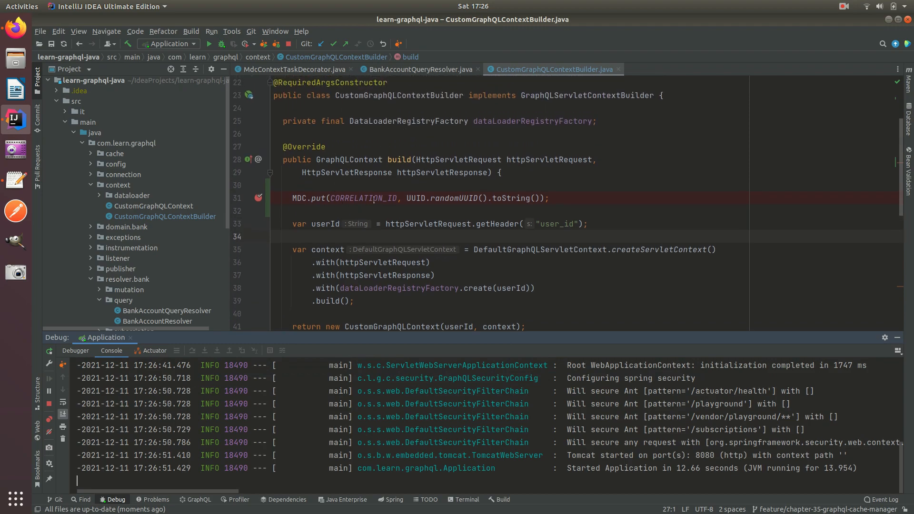
{"action": "double_click", "coordinate": [399, 159]}
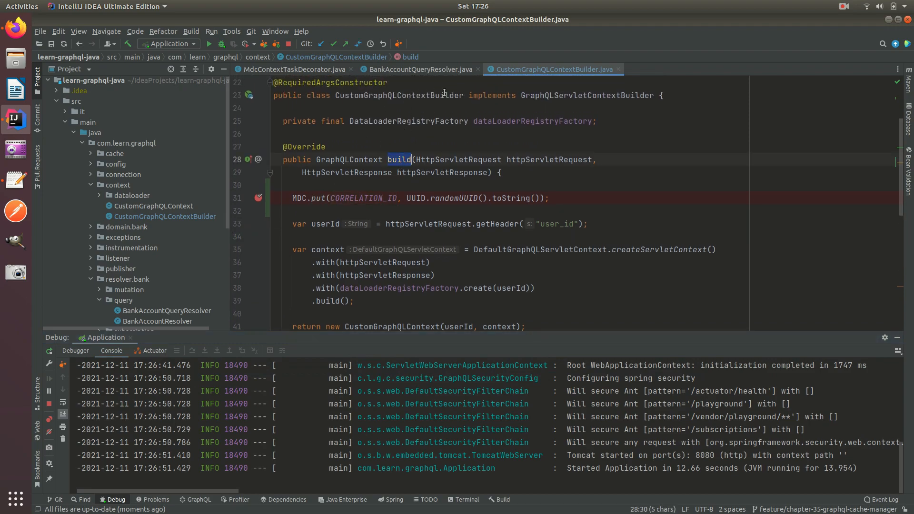
{"action": "triple_click", "coordinate": [419, 198]}
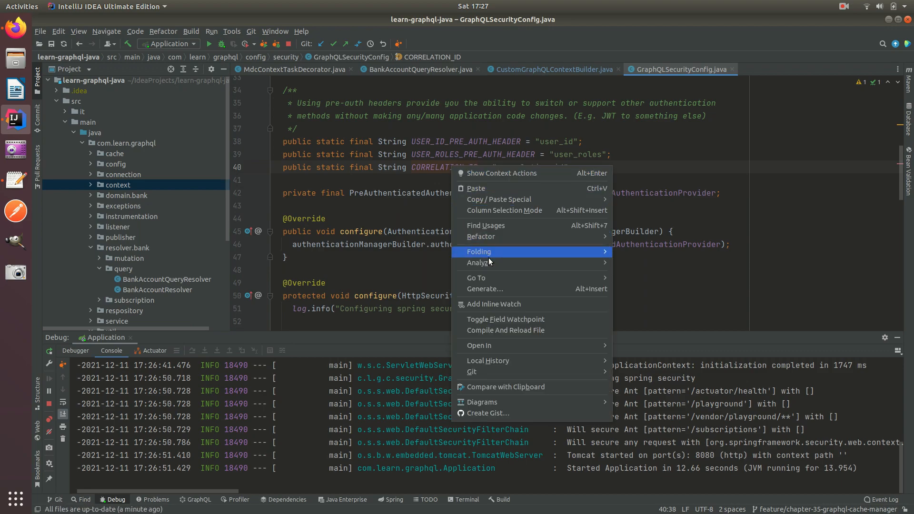
Step: Review the AuthenticationConnectionListener correlation ID usage, close it, and return to CustomGraphQLContextBuilder
{"action": "left_click", "coordinate": [485, 225]}
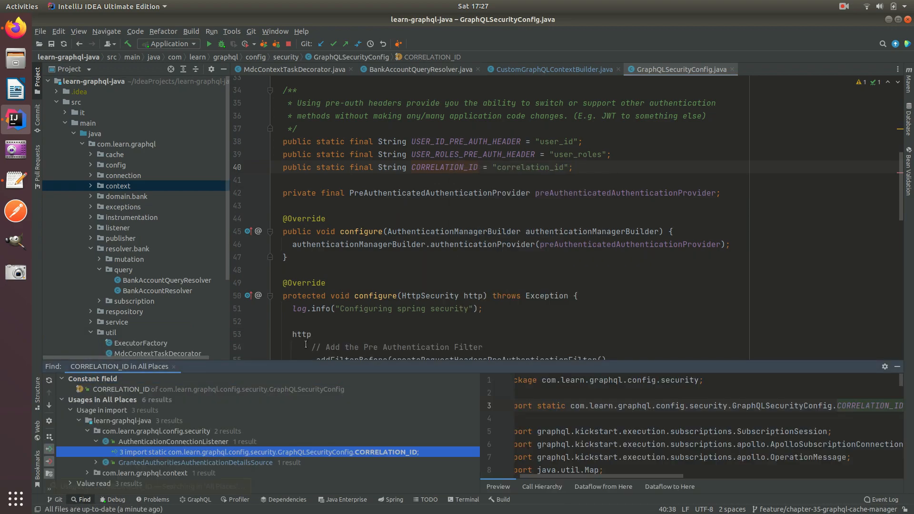
{"action": "left_click", "coordinate": [204, 462]}
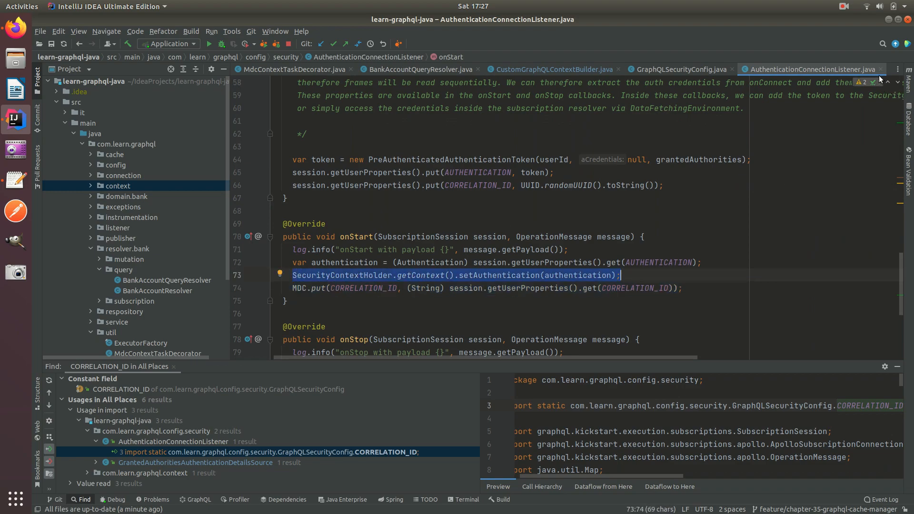
{"action": "left_click", "coordinate": [678, 69]}
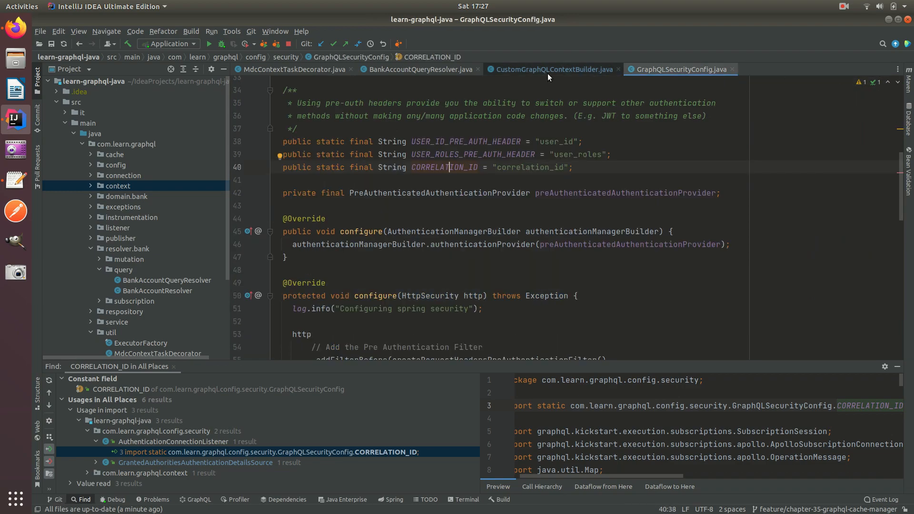
{"action": "left_click", "coordinate": [551, 69]}
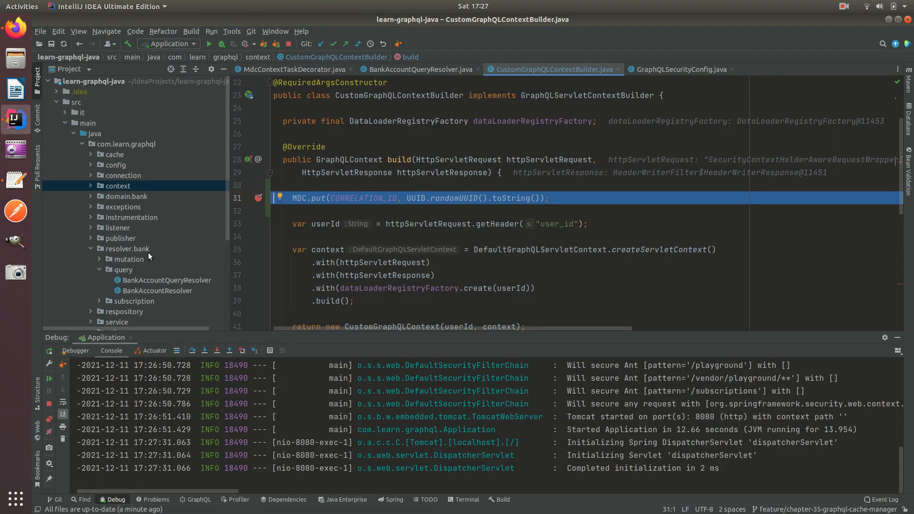
Step: Resume to the resolver breakpoint, evaluate MDC.getMap() showing correlation_id, then resume the request
{"action": "left_click", "coordinate": [76, 350]}
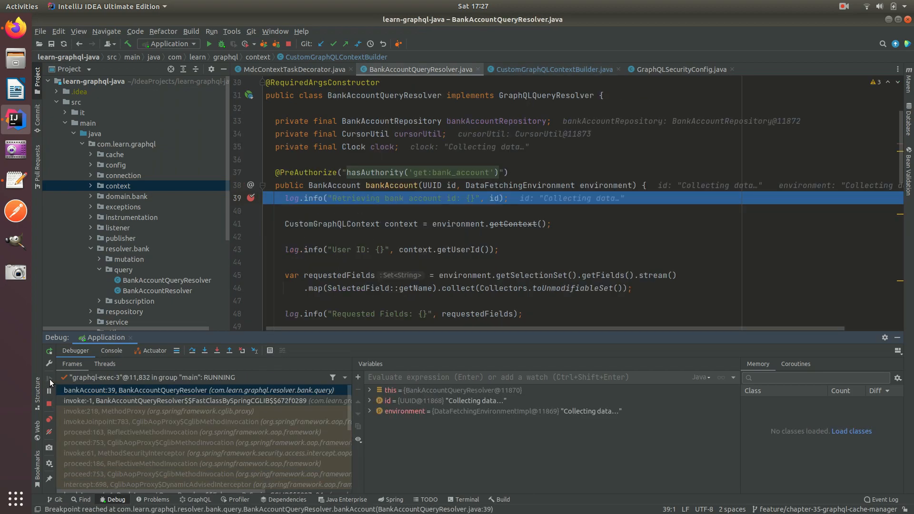
{"action": "left_click", "coordinate": [49, 377]}
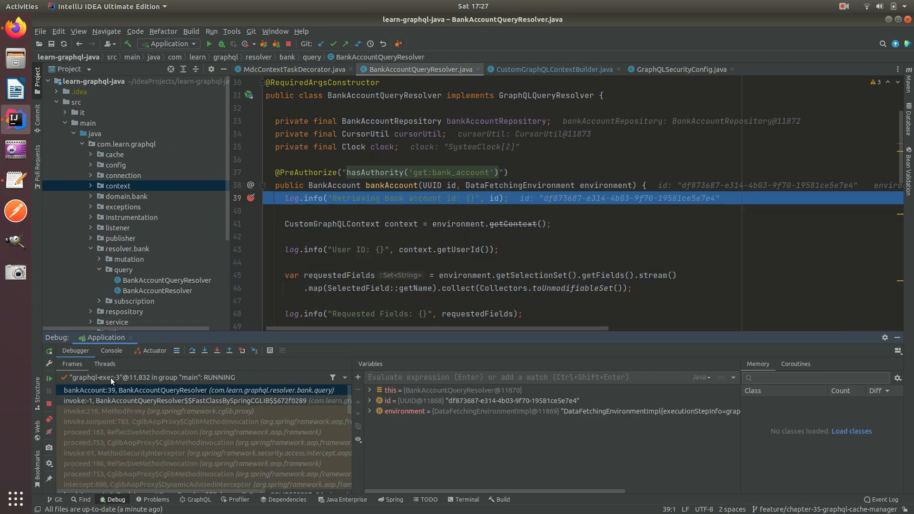
{"action": "mouse_move", "coordinate": [61, 414]}
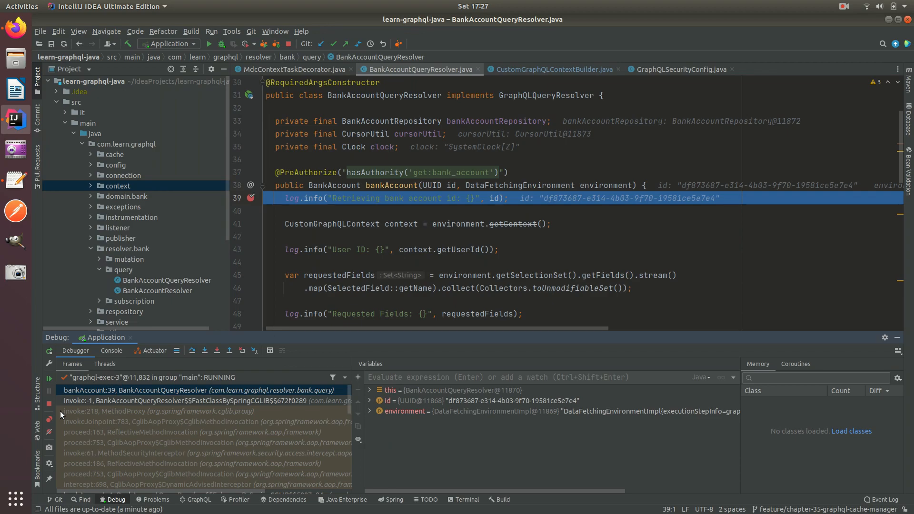
{"action": "mouse_move", "coordinate": [102, 377]}
{"action": "type", "text": "MDC.getMap()"}
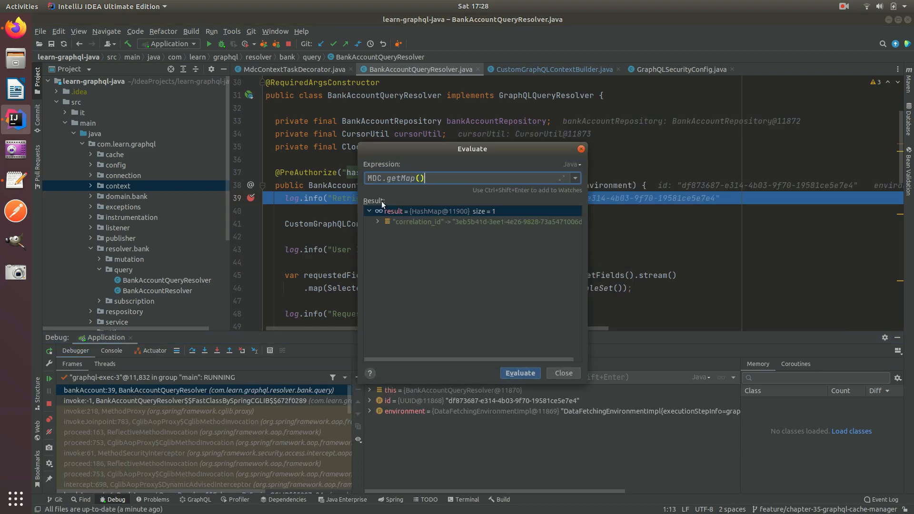
{"action": "left_click", "coordinate": [561, 372]}
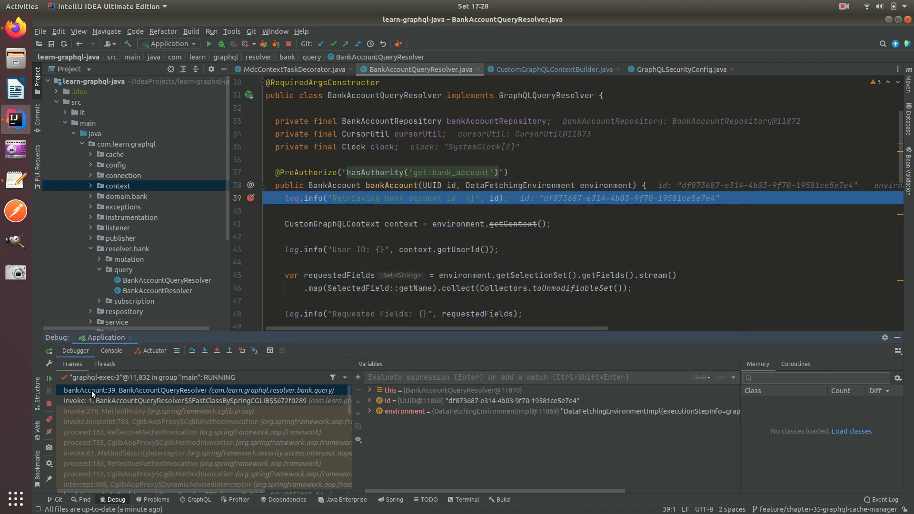
{"action": "left_click", "coordinate": [49, 377]}
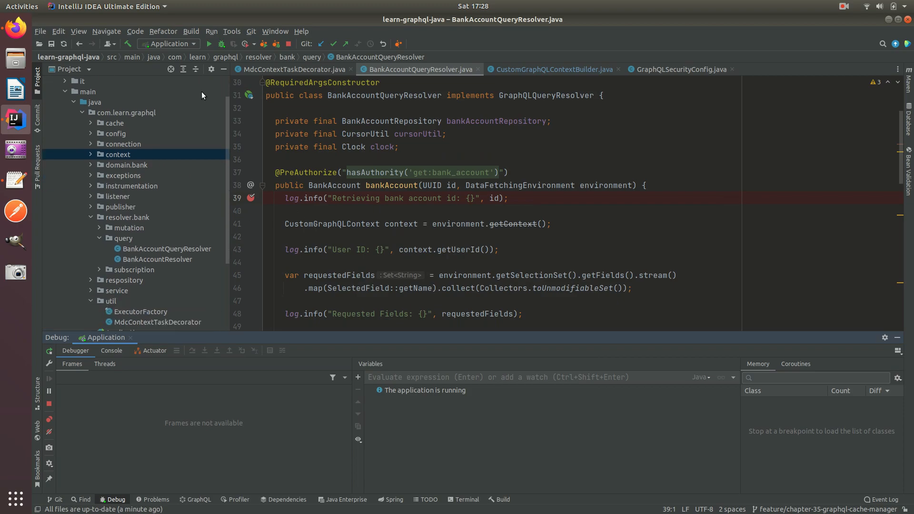
Step: Type an assets { id } field into the Get Bank Account query
{"action": "scroll", "scroll_direction": "down", "scroll_amount": 3}
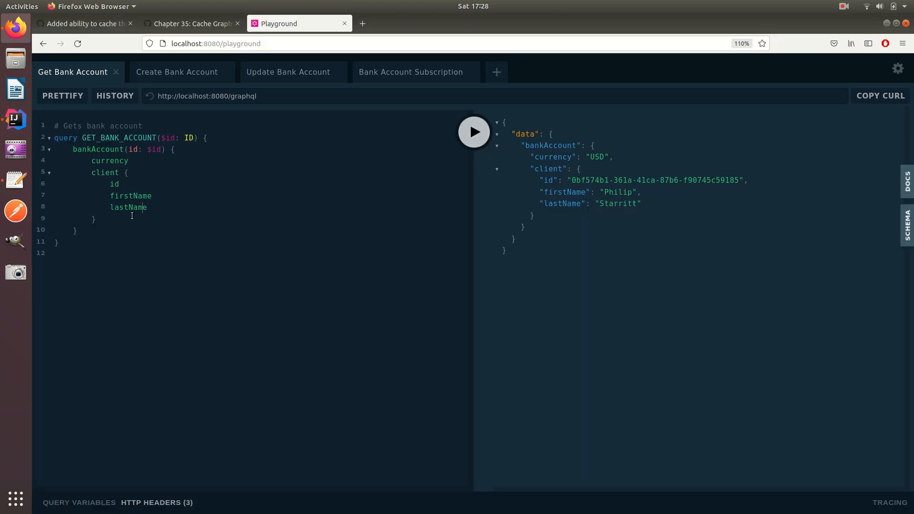
{"action": "type", "text": "assets"}
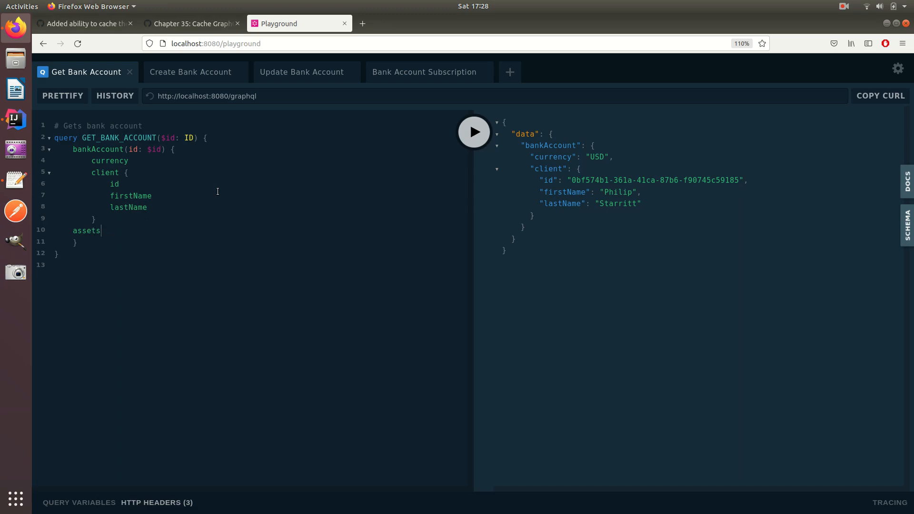
{"action": "type", "text": "{"}
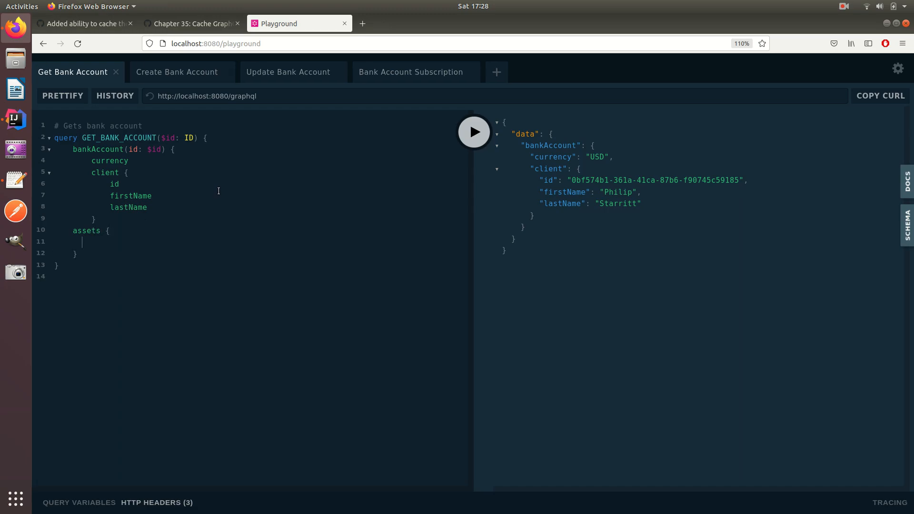
{"action": "type", "text": "id"}
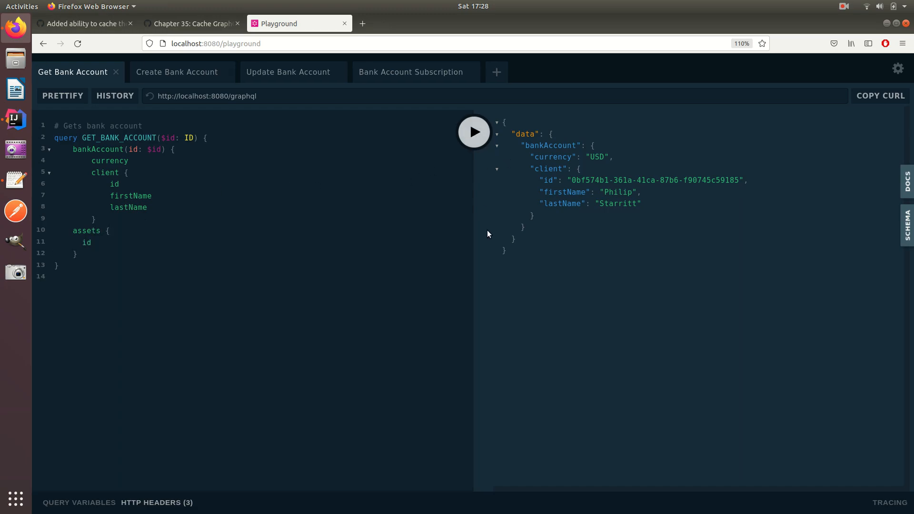
{"action": "mouse_move", "coordinate": [474, 132]}
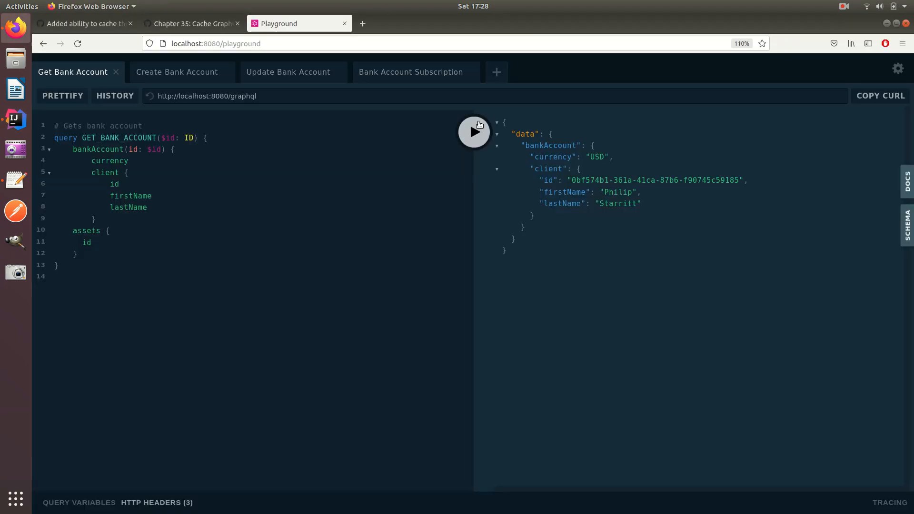
{"action": "mouse_move", "coordinate": [449, 167]}
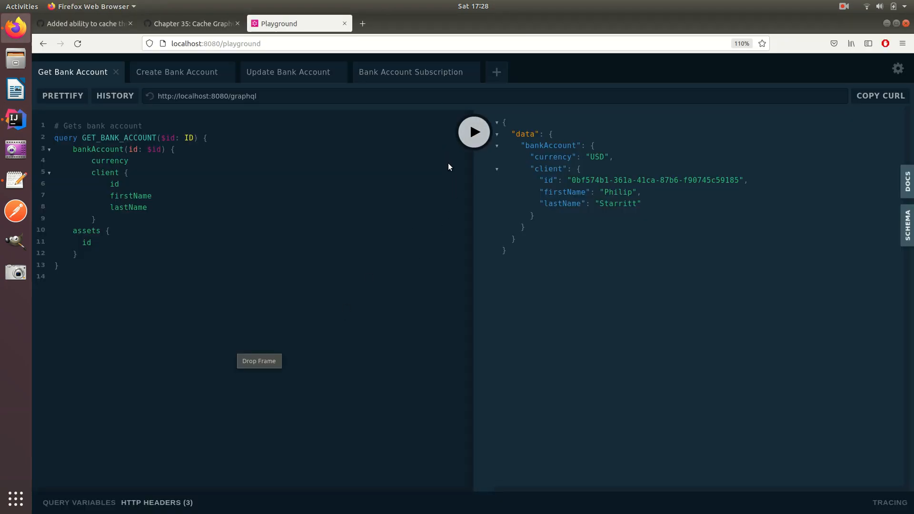
Step: Check the Create Bank Account tab, then re-enter assets { id } in Get Bank Account
{"action": "left_click", "coordinate": [177, 72]}
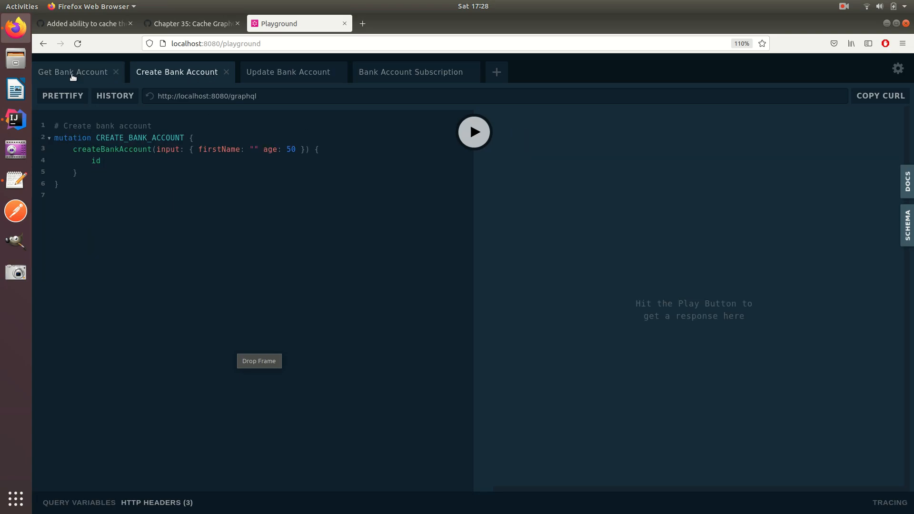
{"action": "left_click", "coordinate": [73, 72]}
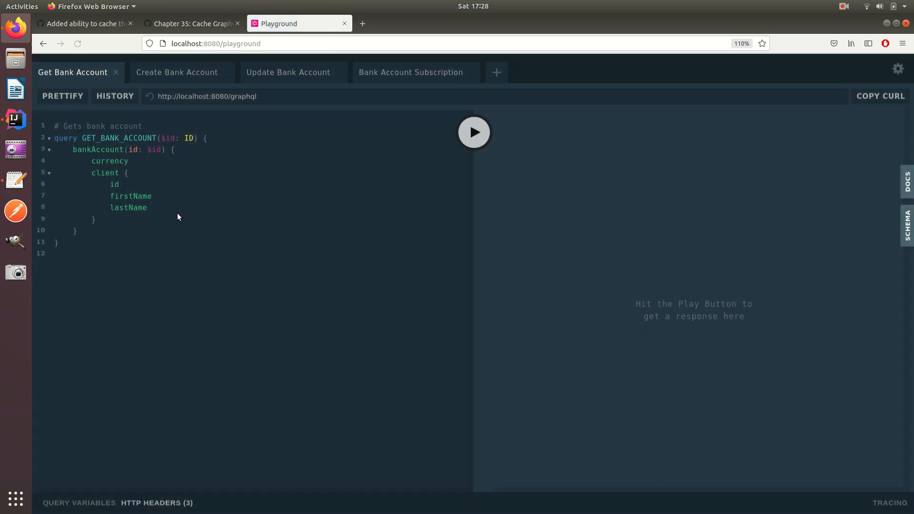
{"action": "left_click", "coordinate": [15, 119]}
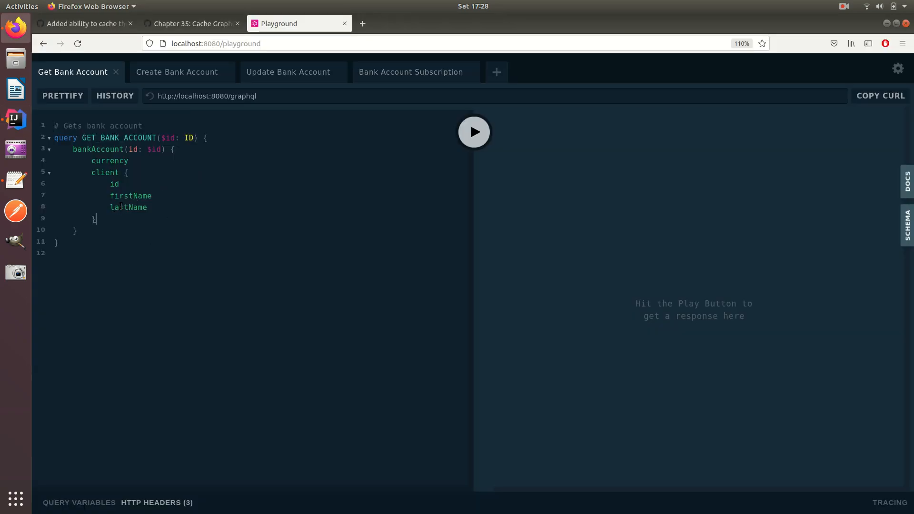
{"action": "type", "text": "assets {"}
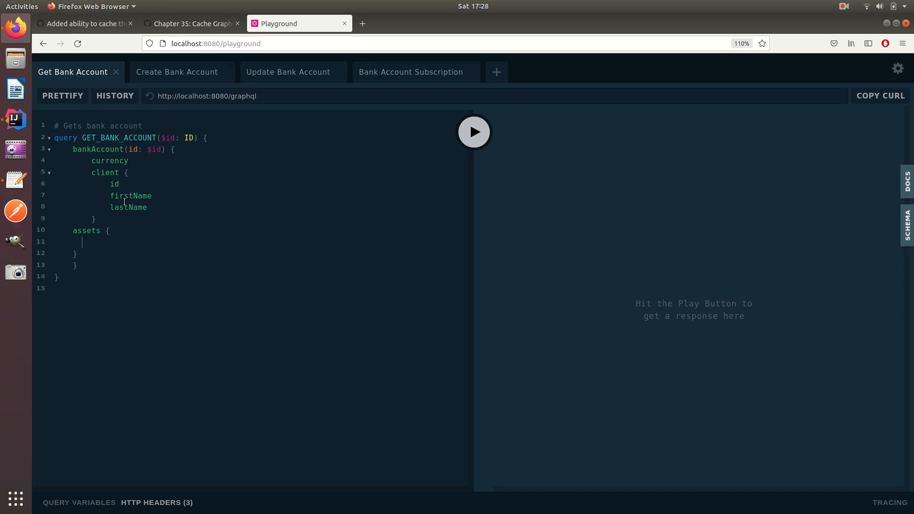
{"action": "type", "text": "id"}
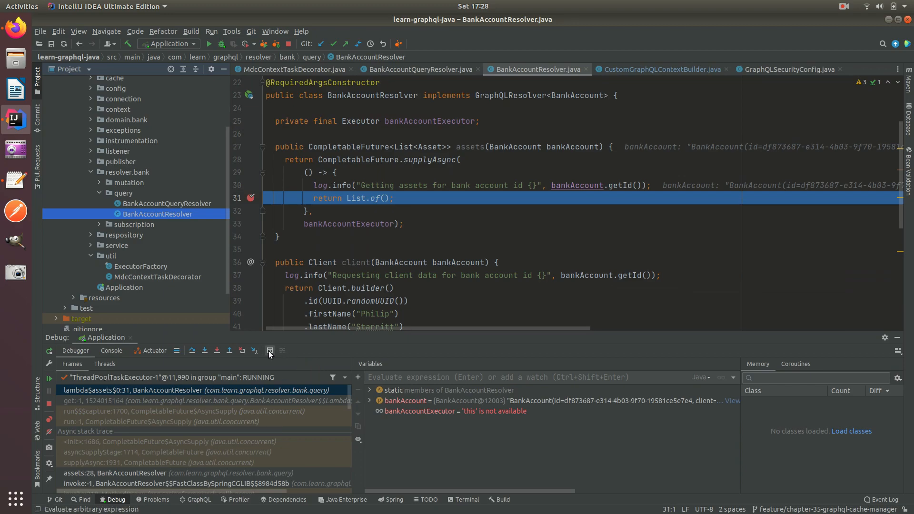
{"action": "left_click", "coordinate": [270, 350]}
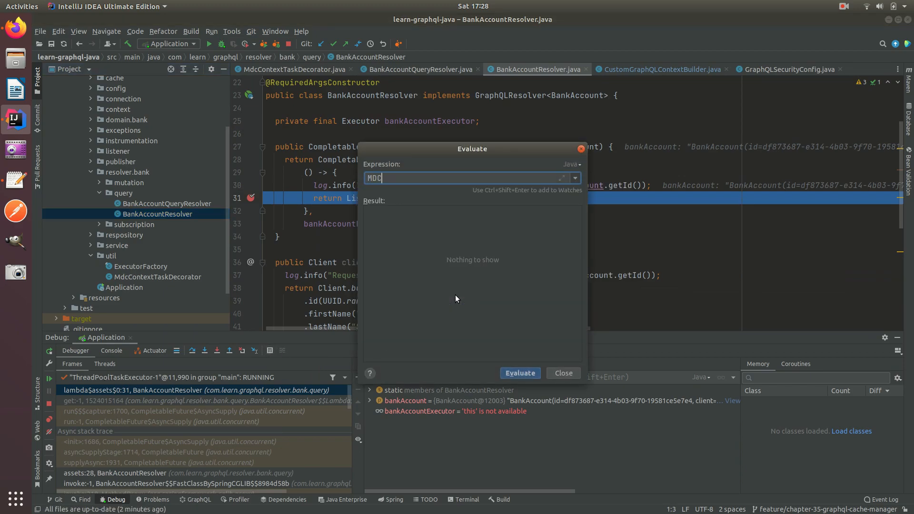
{"action": "type", "text": ".getCopyOfContextMap()"}
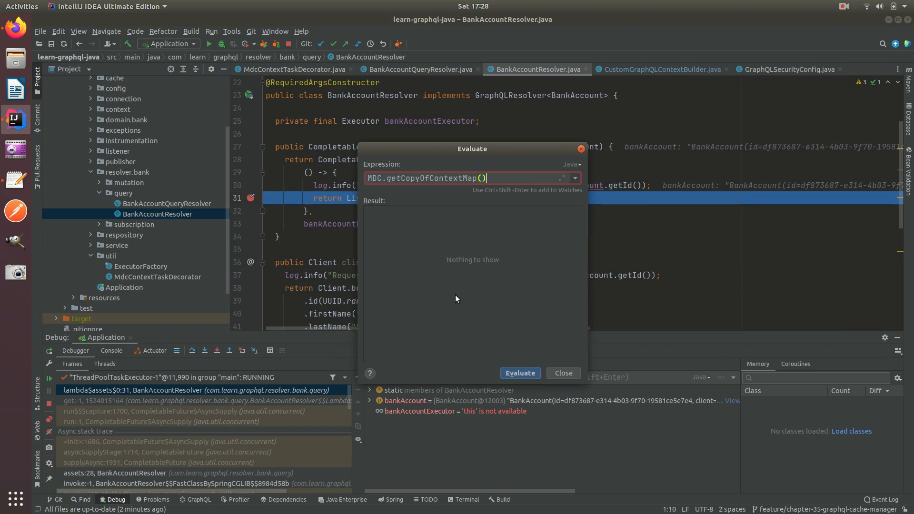
{"action": "left_click", "coordinate": [519, 372]}
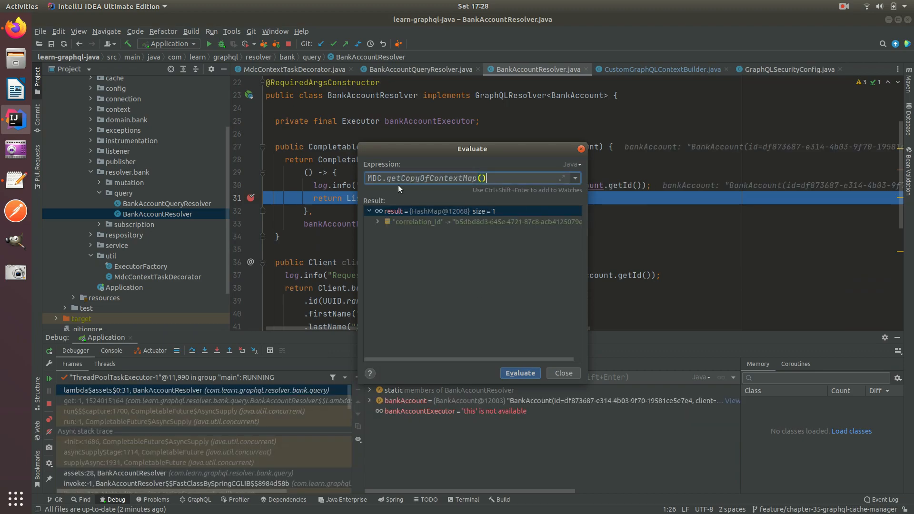
{"action": "left_click", "coordinate": [562, 373]}
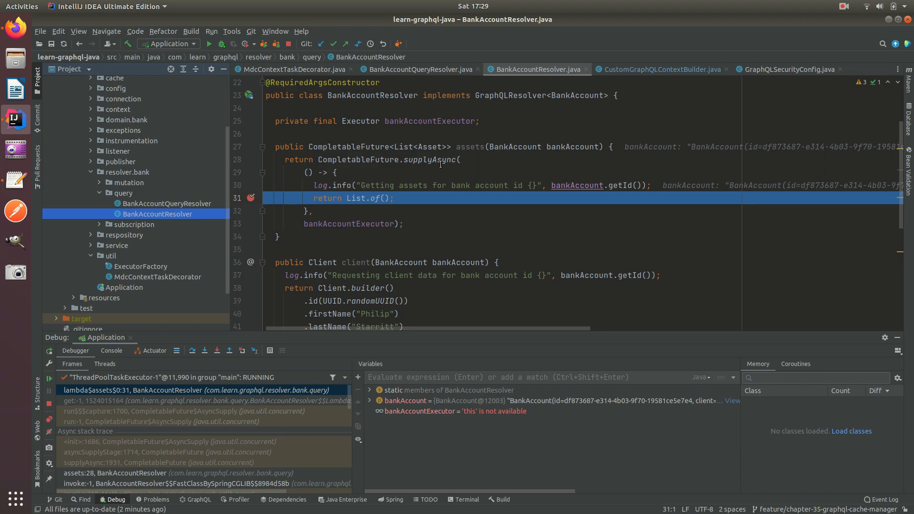
{"action": "mouse_move", "coordinate": [438, 235]}
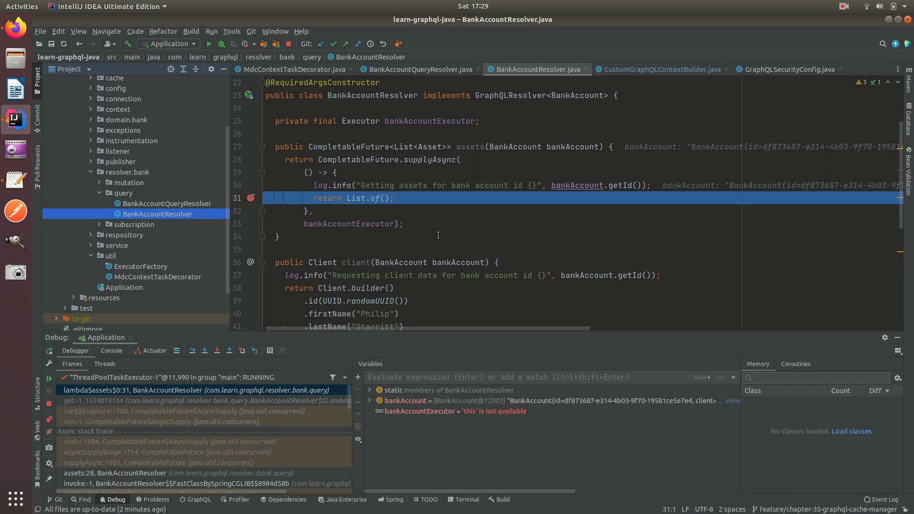
{"action": "mouse_move", "coordinate": [664, 78]}
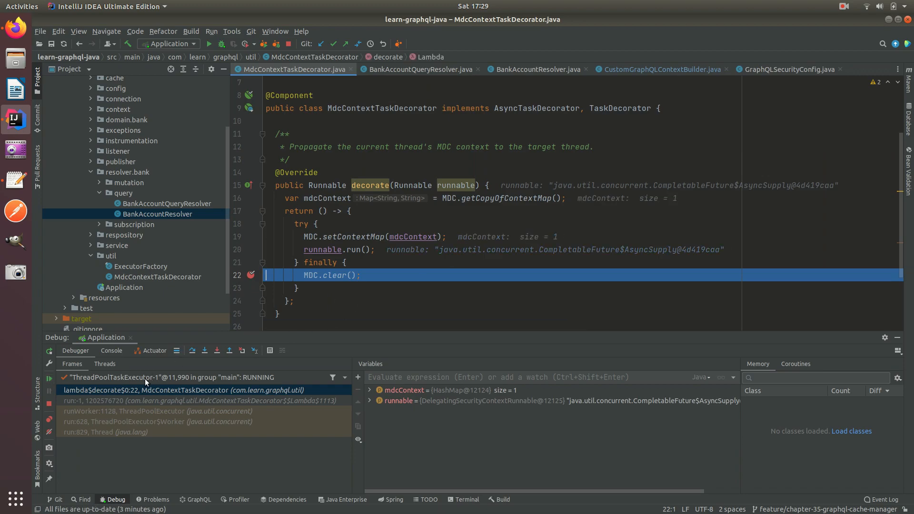
{"action": "mouse_move", "coordinate": [364, 215]}
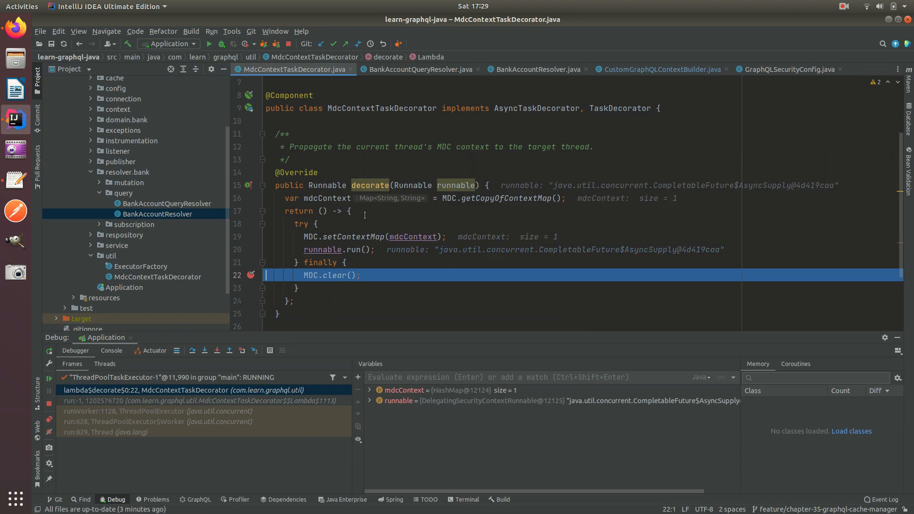
{"action": "mouse_move", "coordinate": [409, 315]}
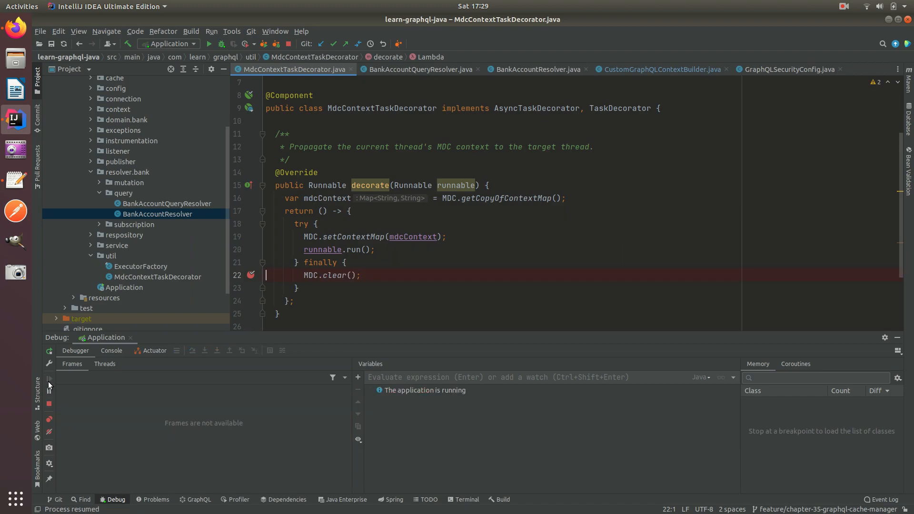
Step: Read the completion log in the Console, then return to the debugger's frames and variables
{"action": "left_click", "coordinate": [111, 350]}
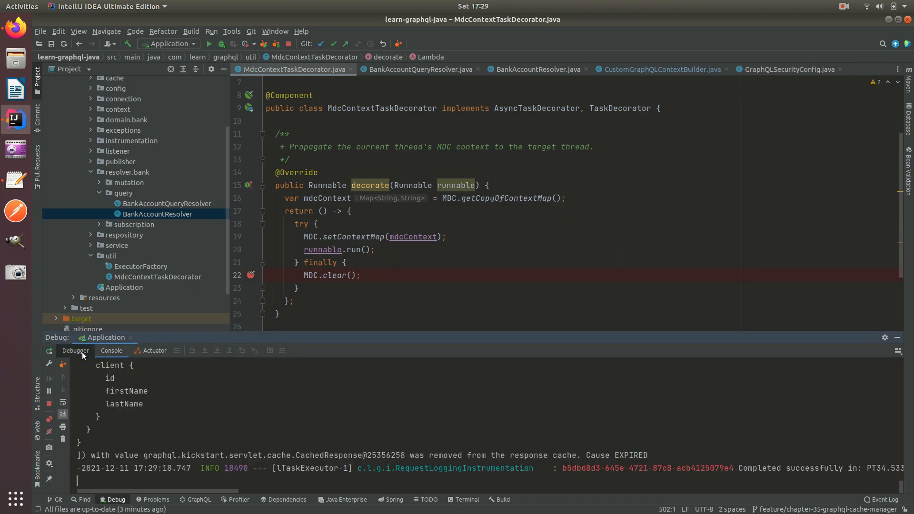
{"action": "left_click", "coordinate": [75, 350]}
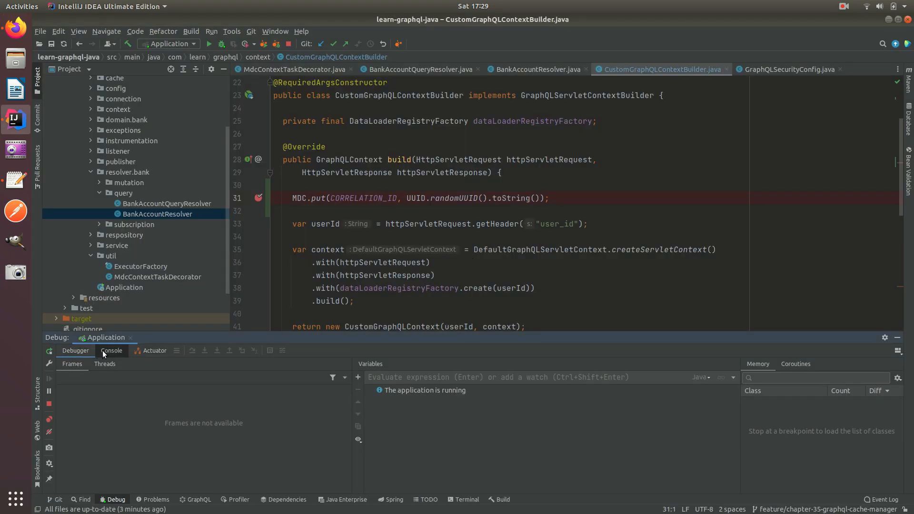
Step: Resume a fresh request past the correlation ID and graphql-exec decorator breakpoints
{"action": "left_click", "coordinate": [110, 351]}
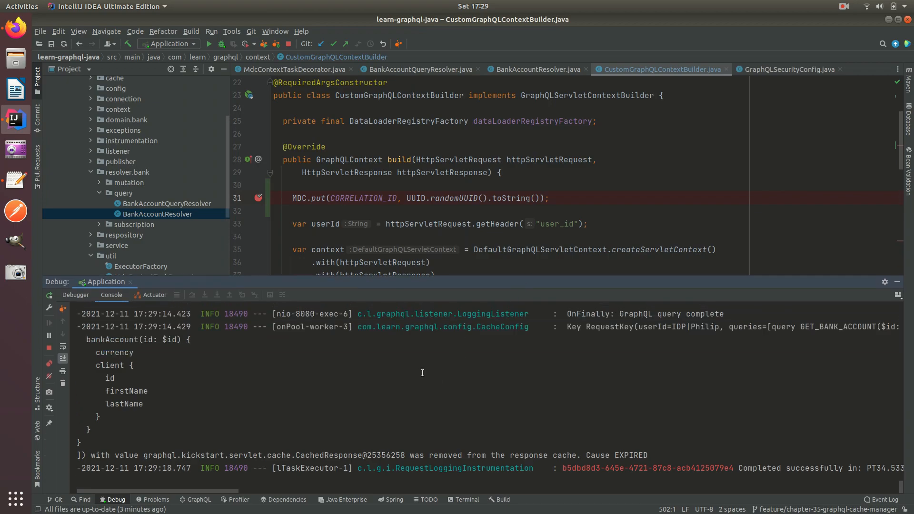
{"action": "mouse_move", "coordinate": [483, 390]}
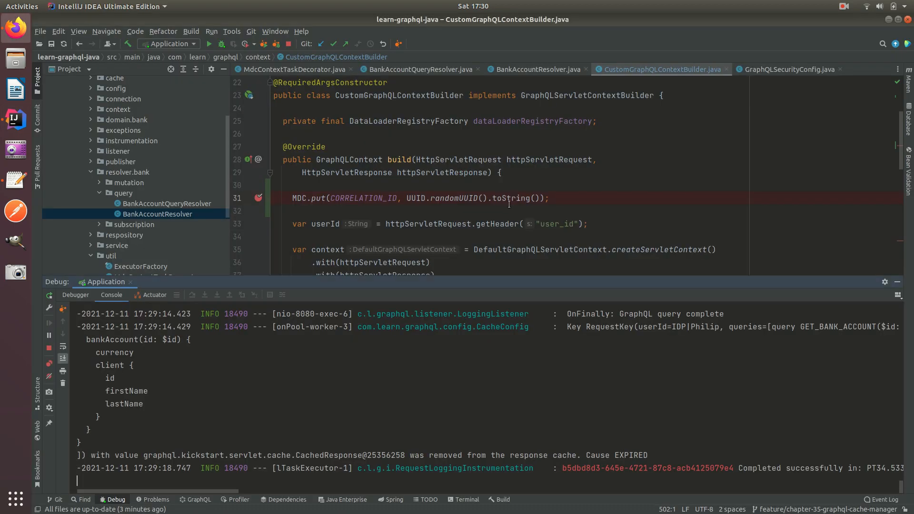
{"action": "mouse_move", "coordinate": [473, 273]}
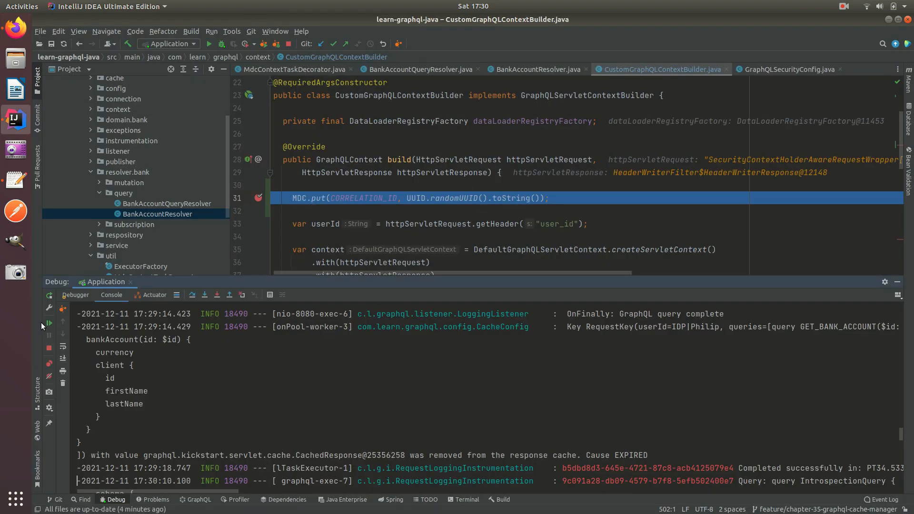
{"action": "left_click", "coordinate": [293, 69]}
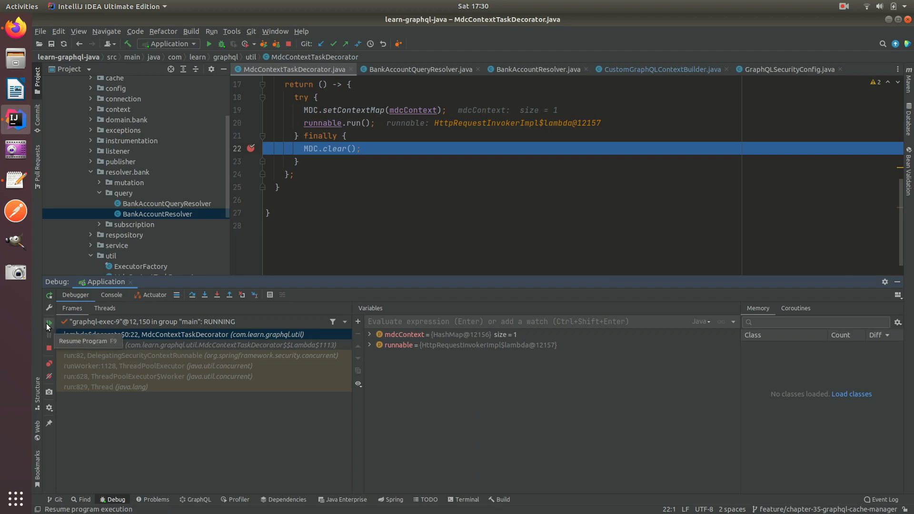
{"action": "left_click", "coordinate": [49, 323]}
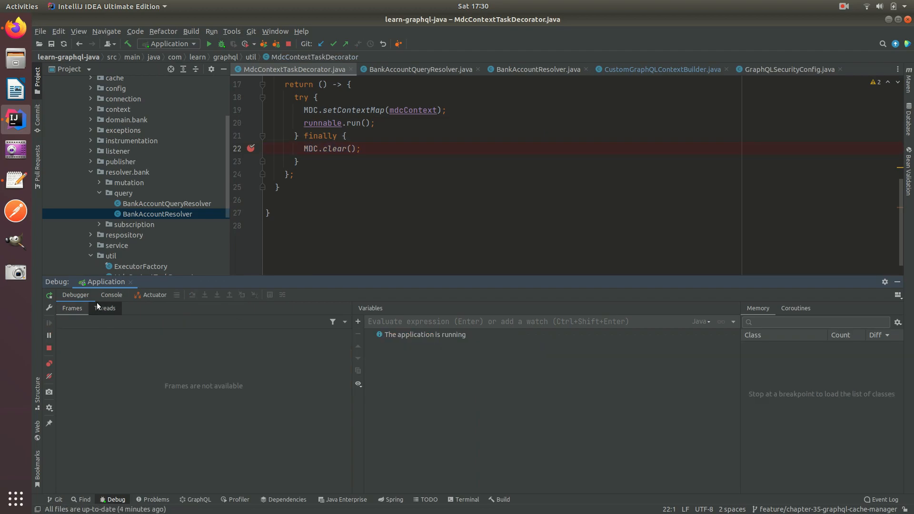
{"action": "scroll", "scroll_direction": "up", "scroll_amount": 3}
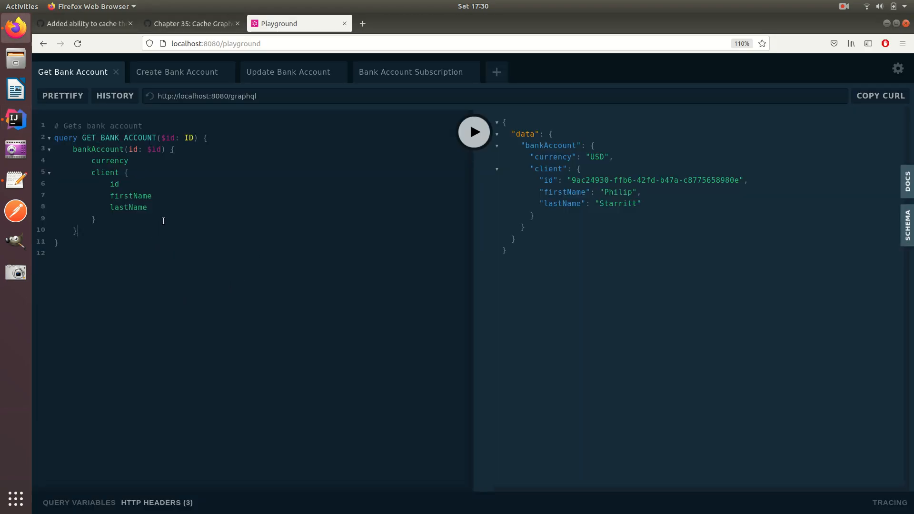
Step: Add the assets field to the bankAccount query and run it
{"action": "type", "text": "assets {"}
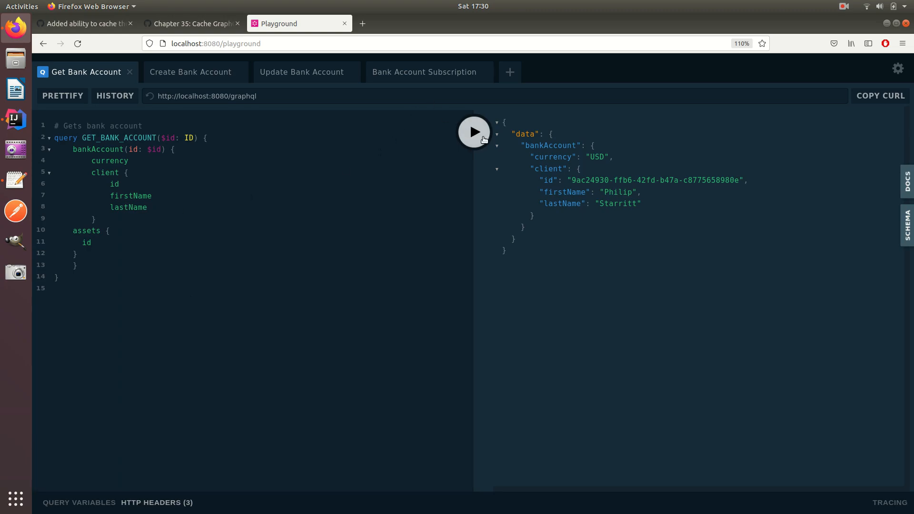
{"action": "left_click", "coordinate": [15, 119]}
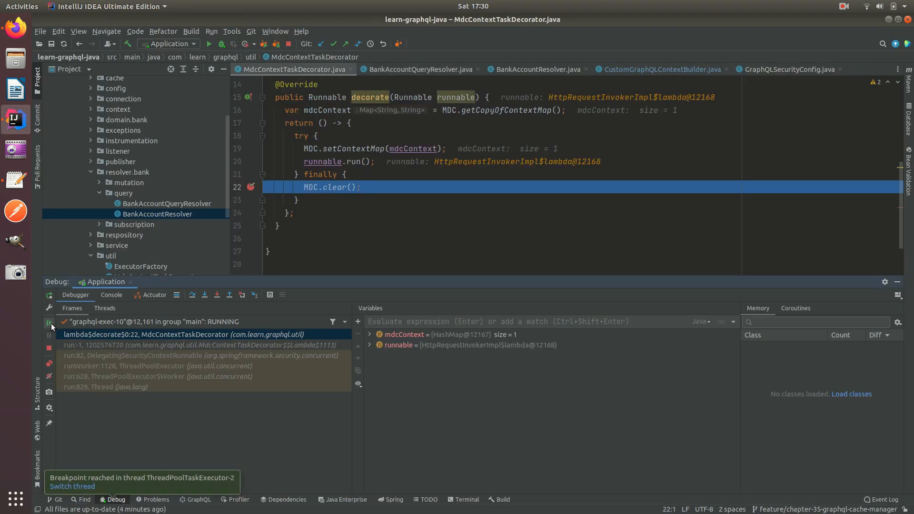
{"action": "mouse_move", "coordinate": [50, 323]}
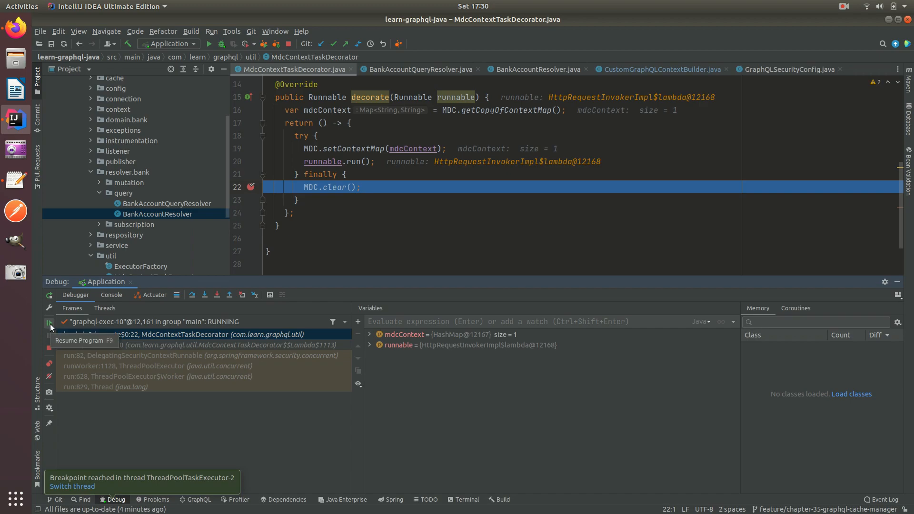
Step: Resume the graphql-exec and ThreadPoolTaskExecutor threads, then close MdcContextTaskDecorator.java
{"action": "left_click", "coordinate": [50, 324]}
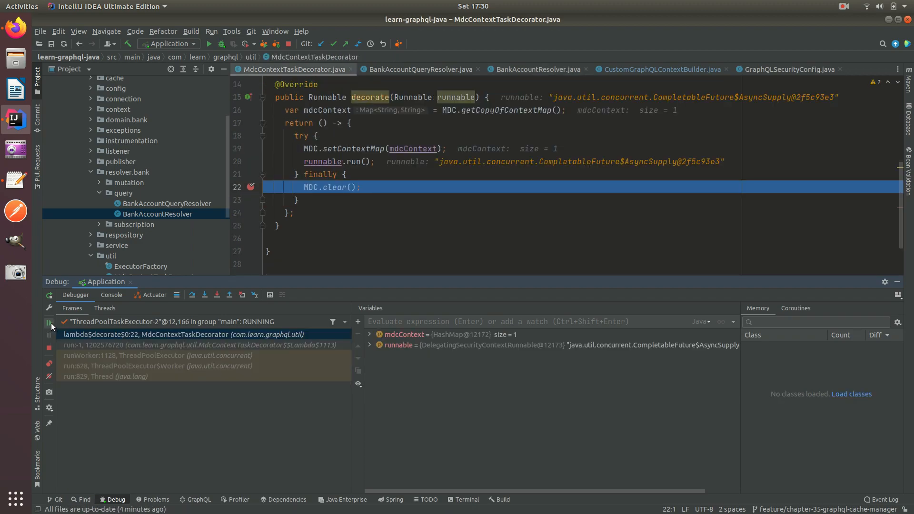
{"action": "left_click", "coordinate": [49, 325]}
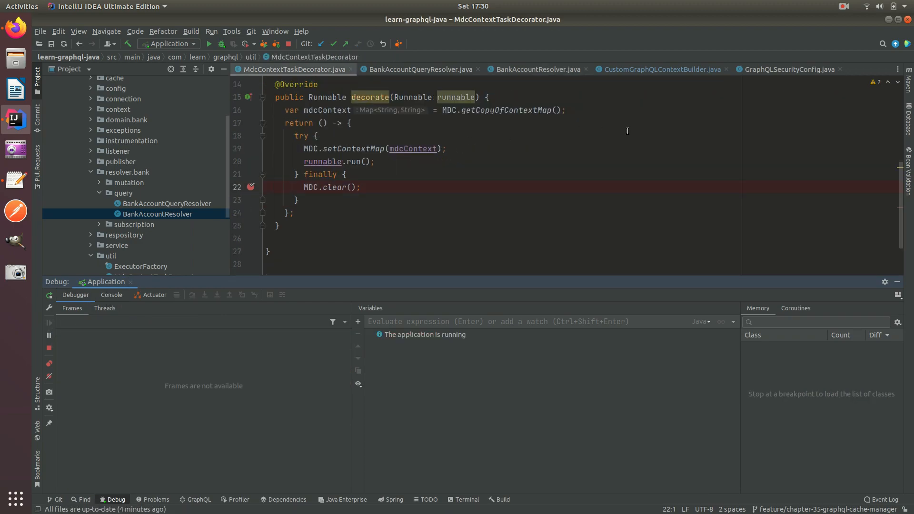
{"action": "left_click", "coordinate": [535, 68]}
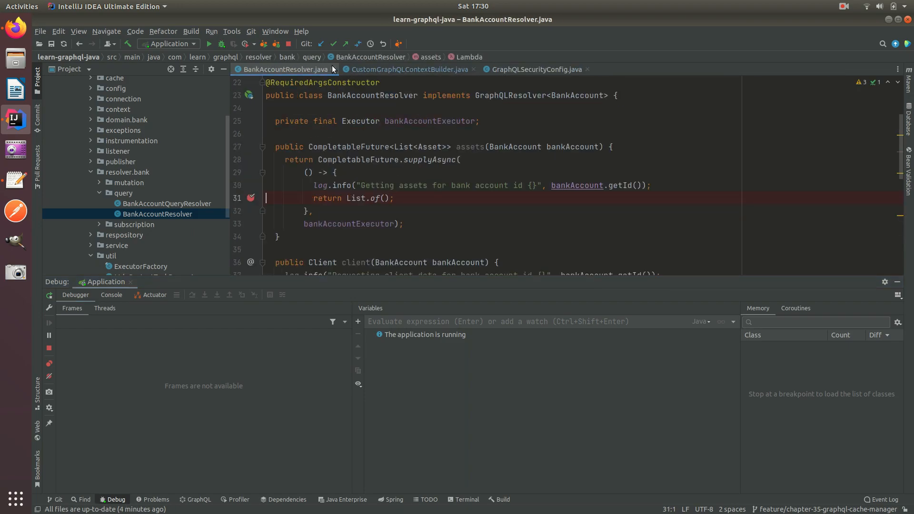
{"action": "mouse_move", "coordinate": [394, 85]}
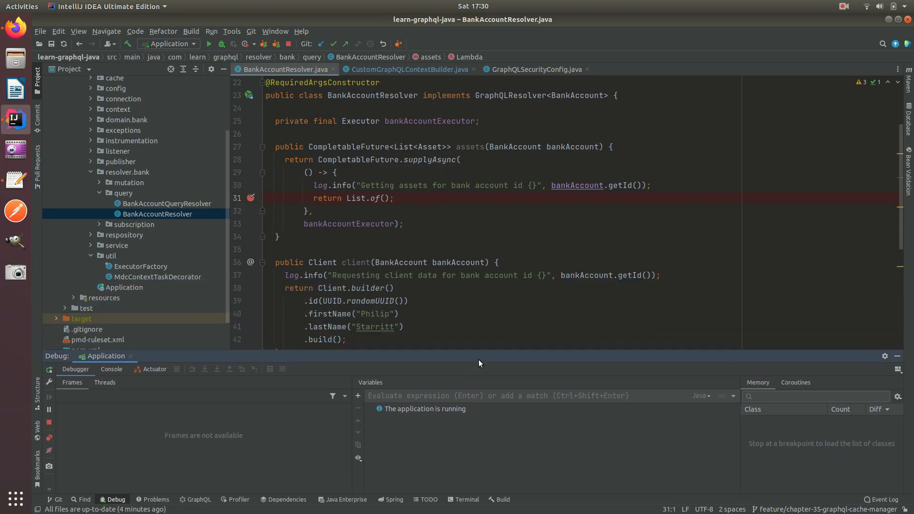
Step: Close a remaining editor tab and stop the running Application debug session
{"action": "left_click", "coordinate": [410, 68]}
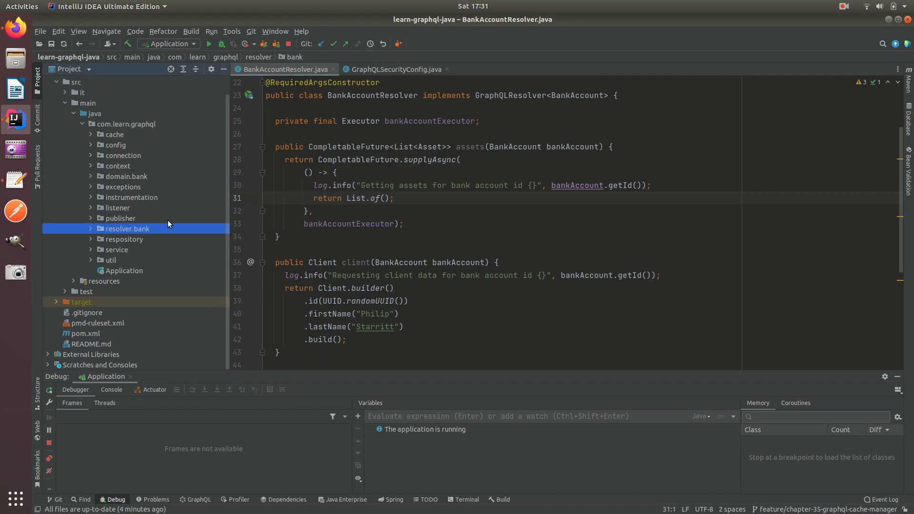
{"action": "mouse_move", "coordinate": [408, 66]}
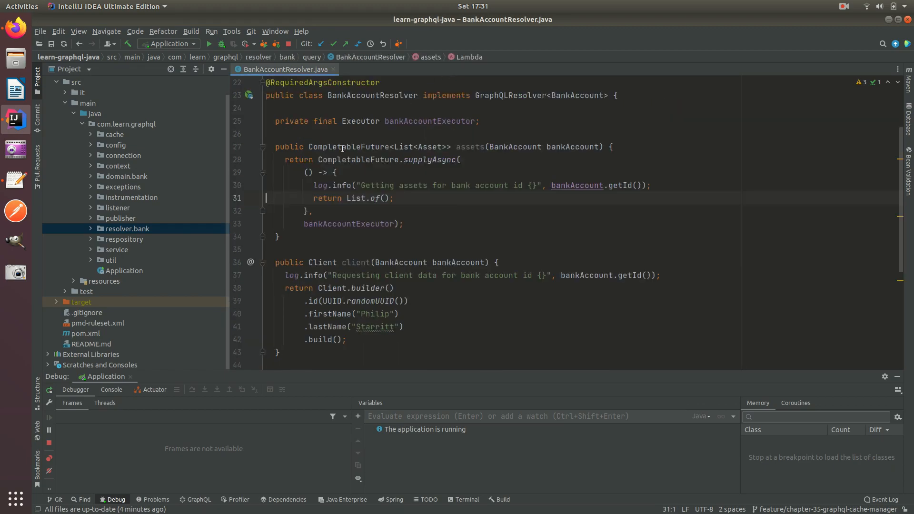
{"action": "mouse_move", "coordinate": [291, 49]}
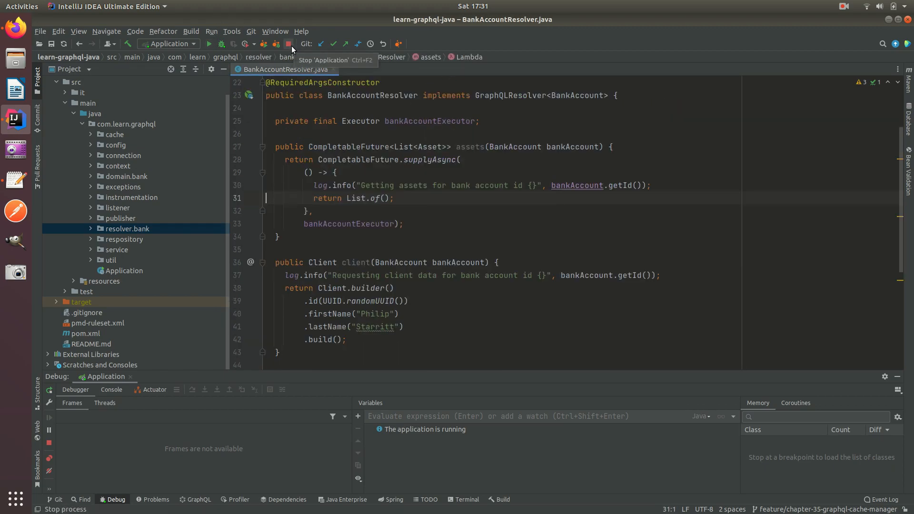
{"action": "left_click", "coordinate": [290, 44]}
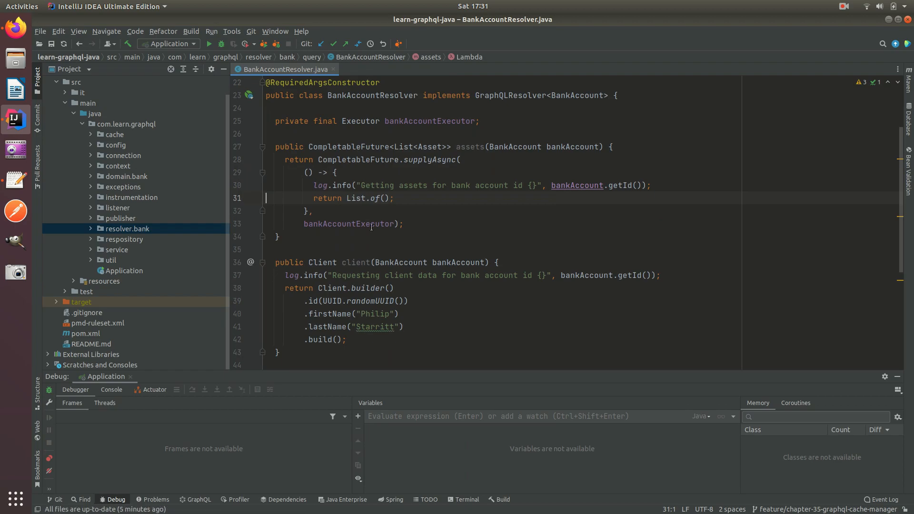